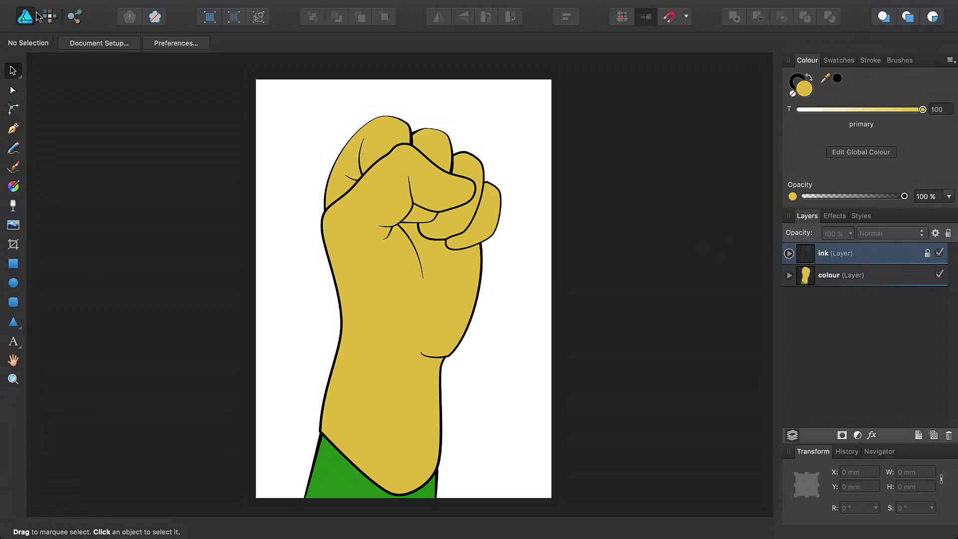
{"action": "mouse_move", "coordinate": [60, 74]}
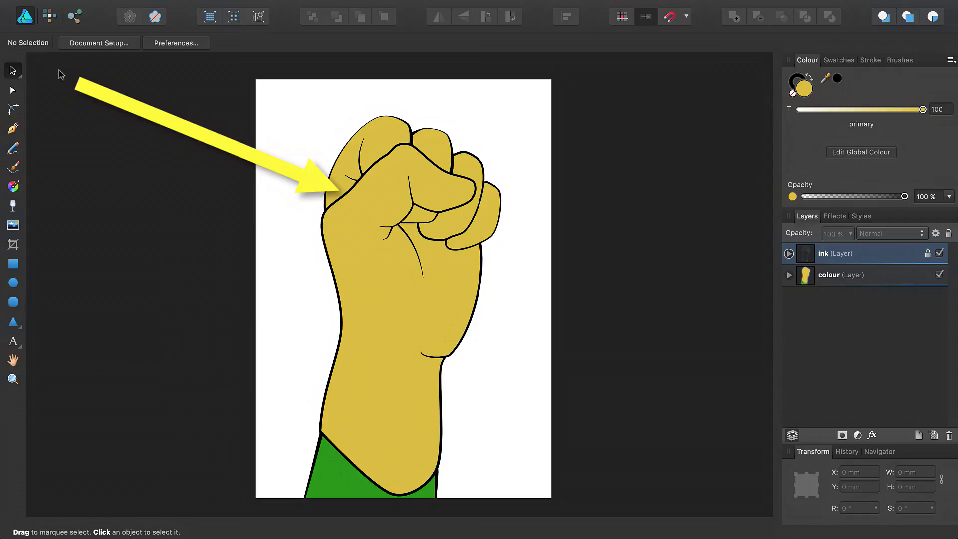
{"action": "mouse_move", "coordinate": [329, 215]}
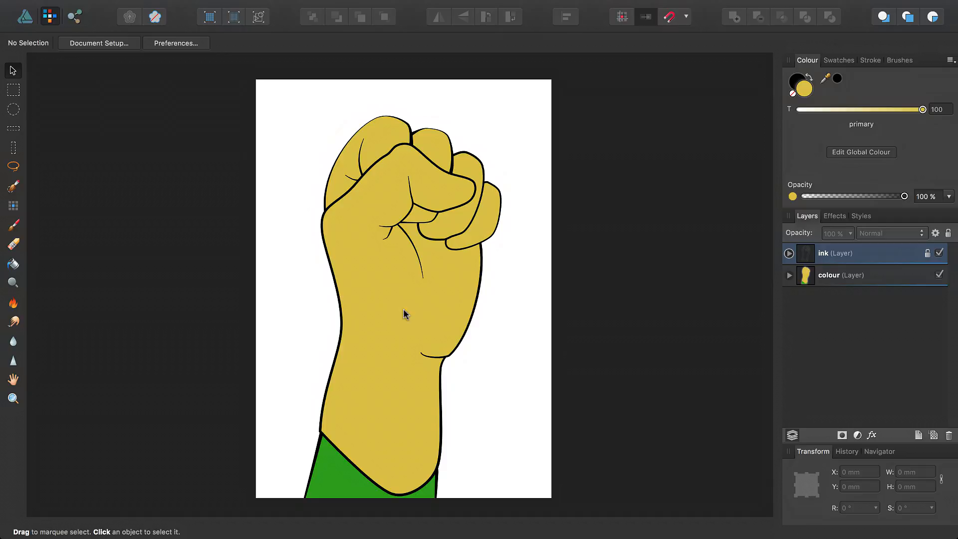
Select the thumb-palm curve and nest a new empty pixel layer inside it
{"action": "left_click", "coordinate": [789, 275]}
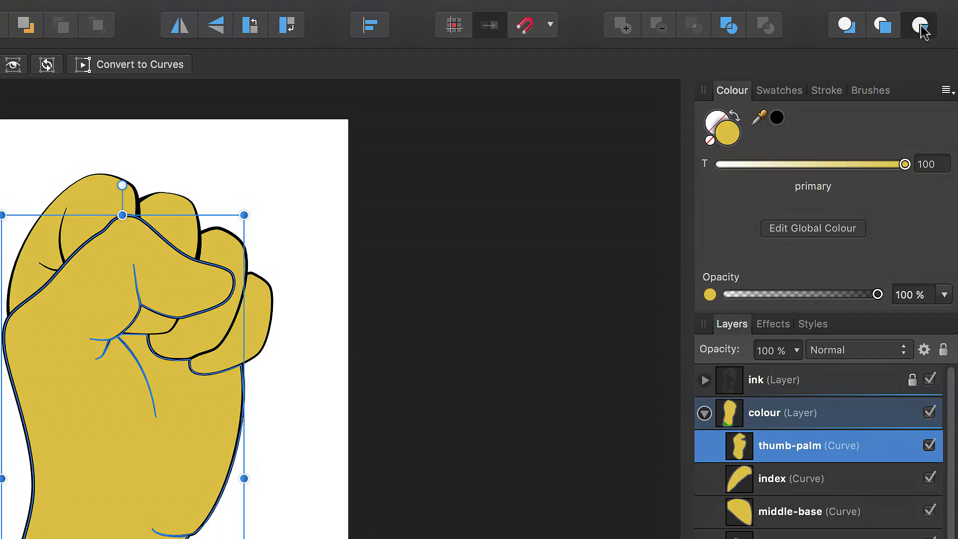
{"action": "scroll", "scroll_direction": "down", "scroll_amount": 3}
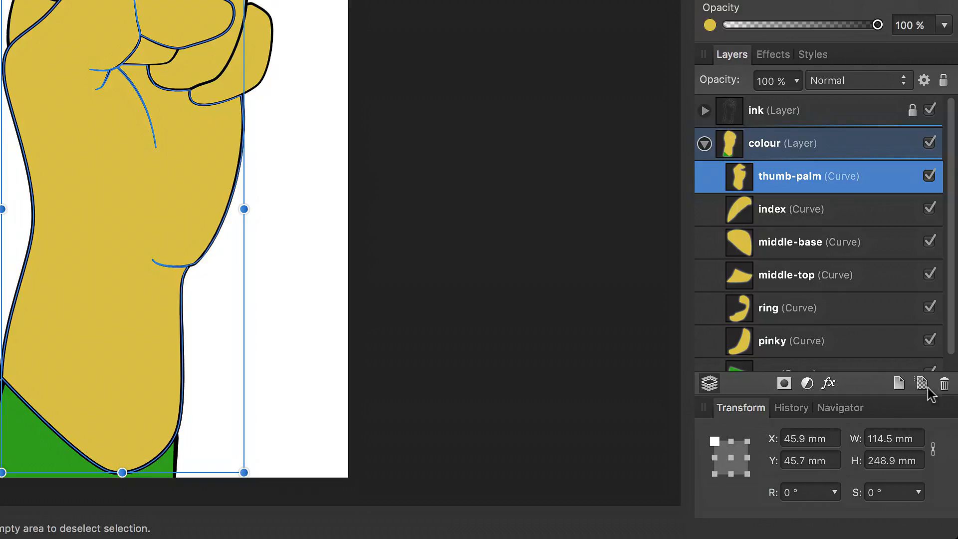
{"action": "mouse_move", "coordinate": [925, 392]}
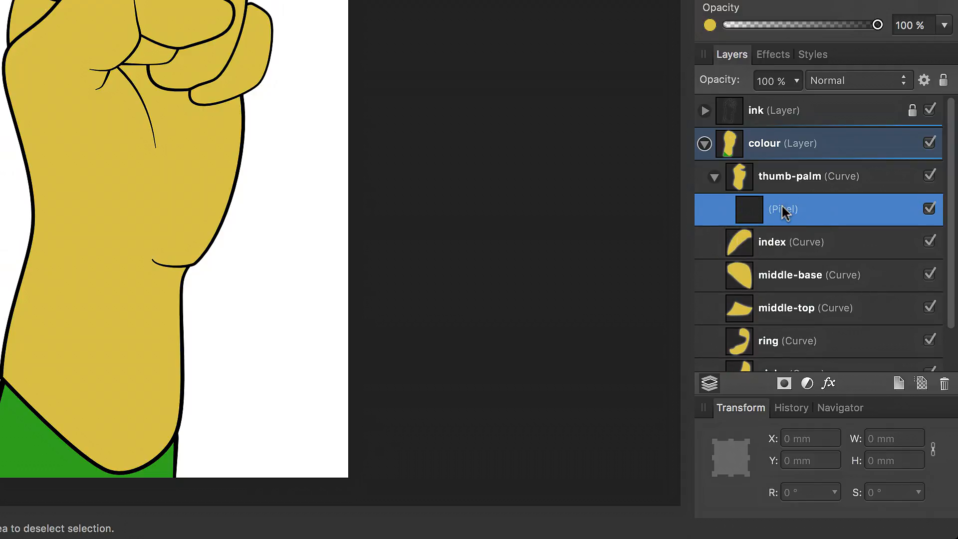
{"action": "mouse_move", "coordinate": [767, 183]}
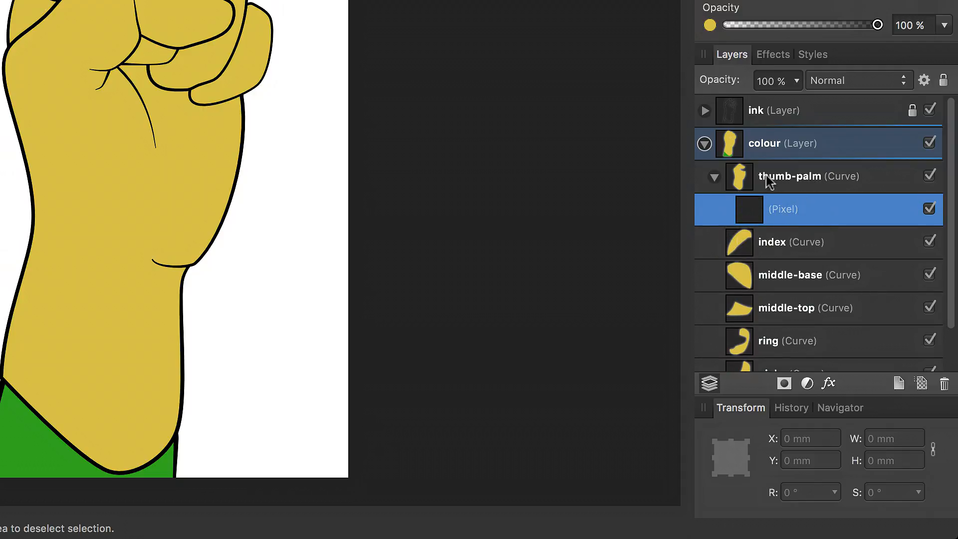
{"action": "mouse_move", "coordinate": [804, 210]}
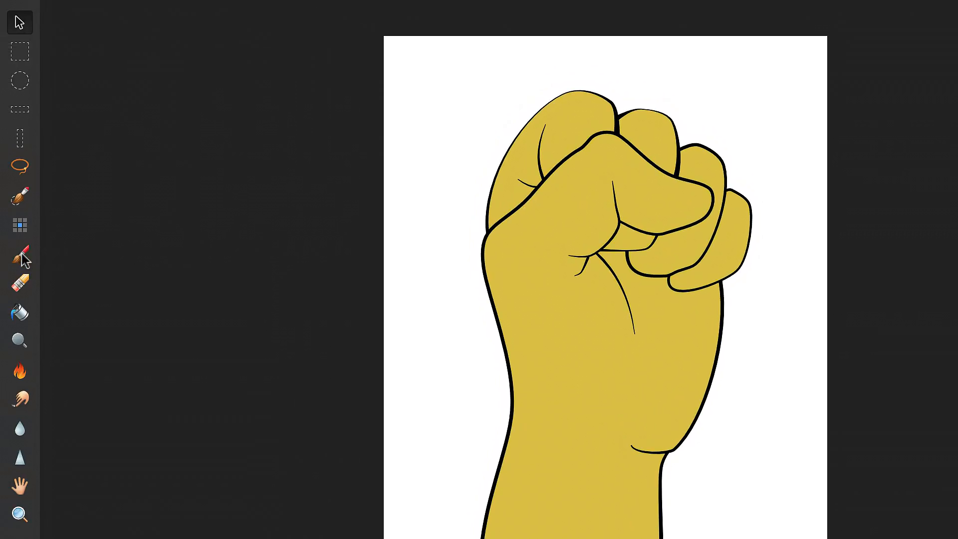
Pick the Paint Brush Tool with grey from Swatches and enlarge the brush
{"action": "left_click", "coordinate": [20, 255]}
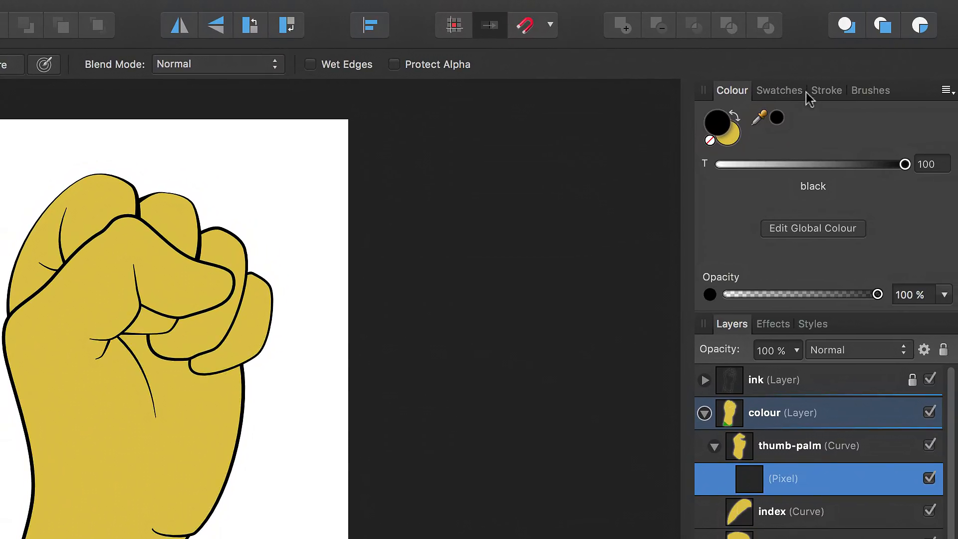
{"action": "left_click", "coordinate": [780, 90]}
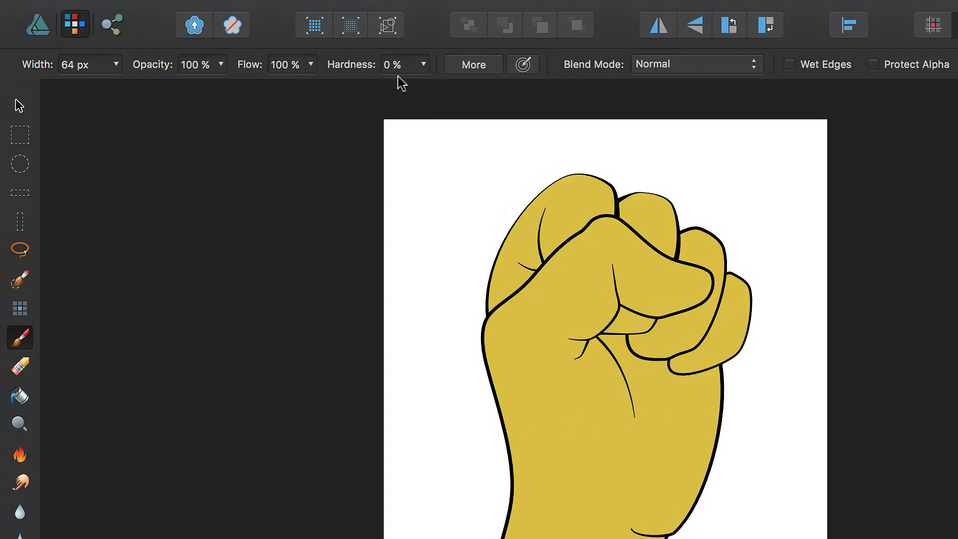
{"action": "key", "text": "]"}
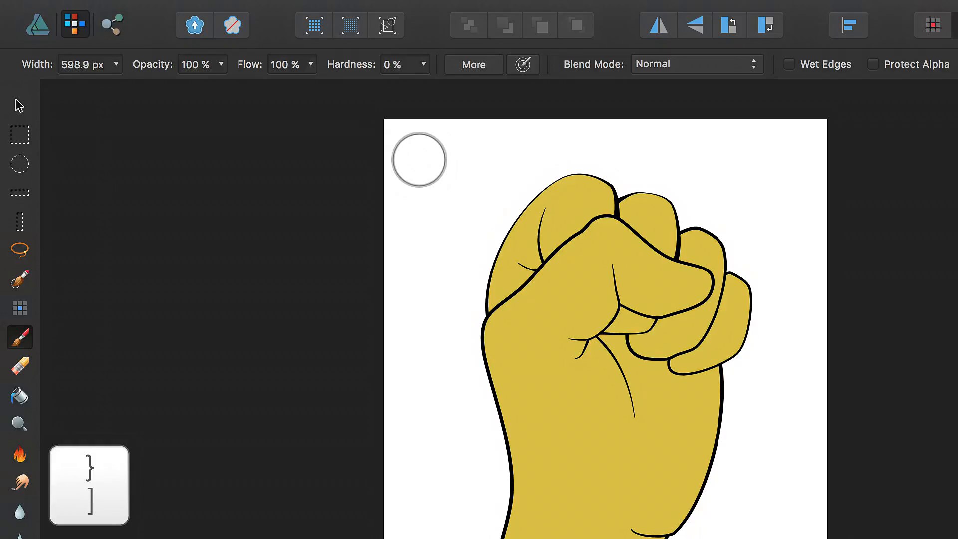
{"action": "mouse_move", "coordinate": [459, 352]}
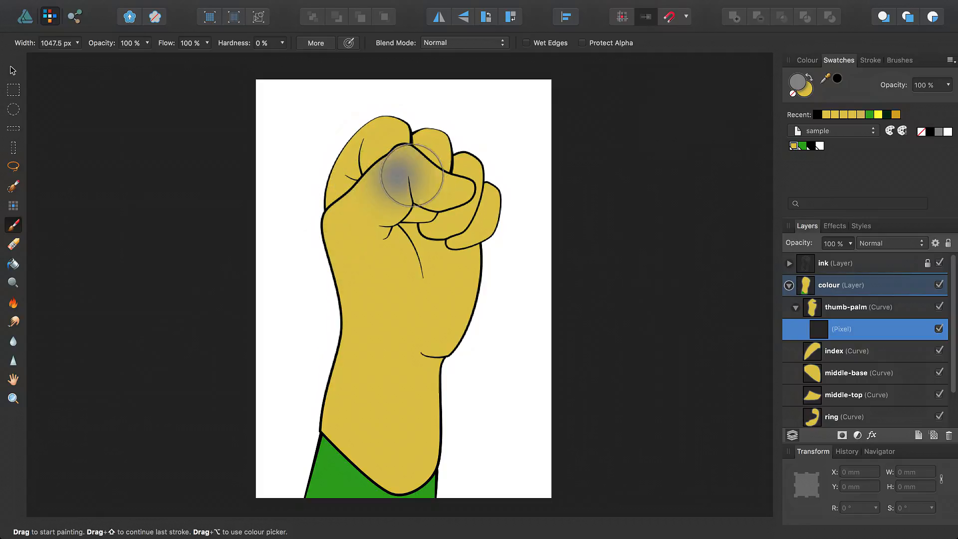
Paint soft grey over the knuckles, palm, wrist crease and arm's left edge
{"action": "left_click_drag", "start_coordinate": [415, 177], "coordinate": [419, 254]}
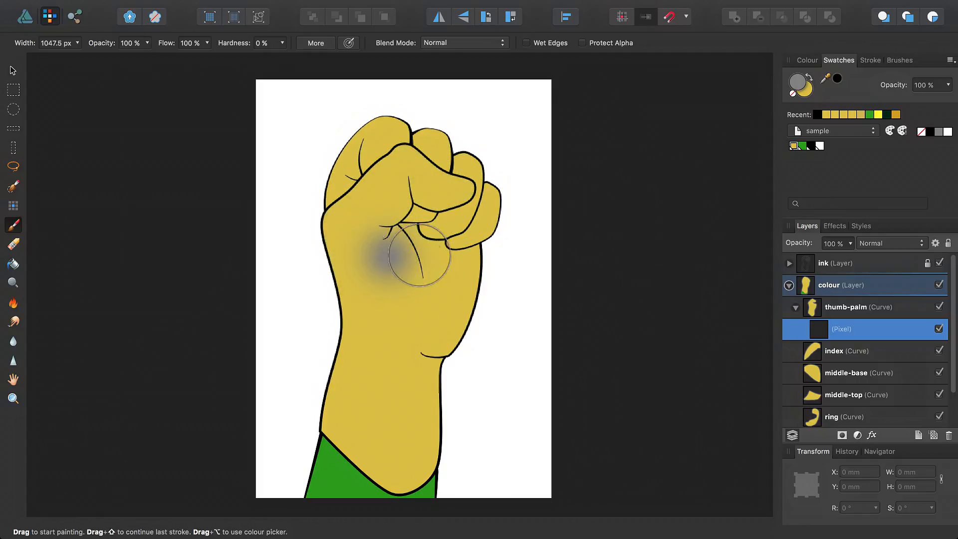
{"action": "left_click_drag", "start_coordinate": [419, 253], "coordinate": [471, 329]}
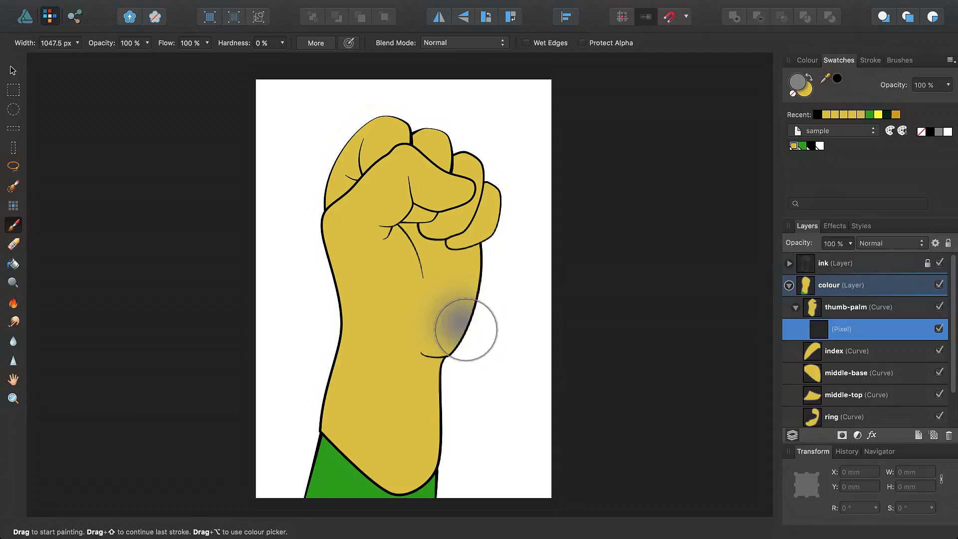
{"action": "left_click_drag", "start_coordinate": [465, 330], "coordinate": [384, 326]}
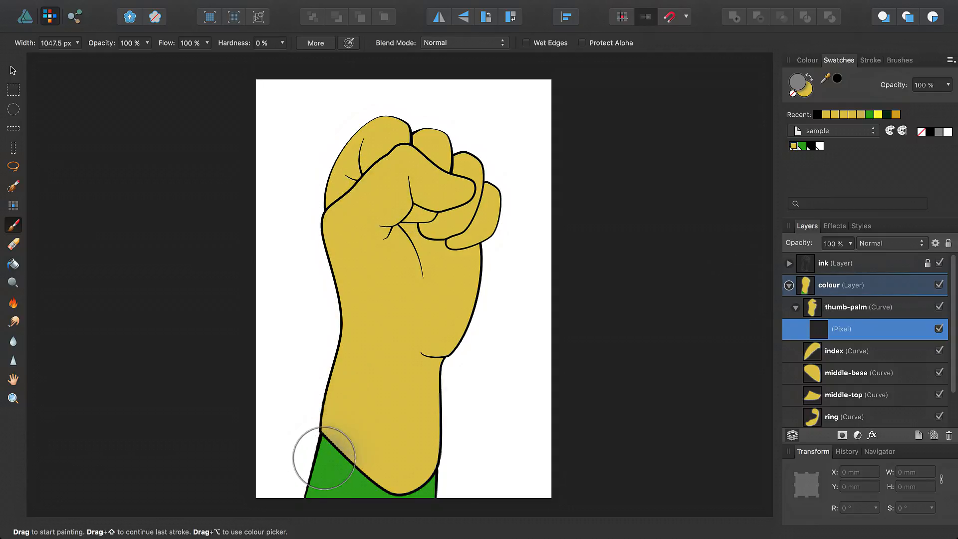
{"action": "left_click_drag", "start_coordinate": [324, 458], "coordinate": [335, 340]}
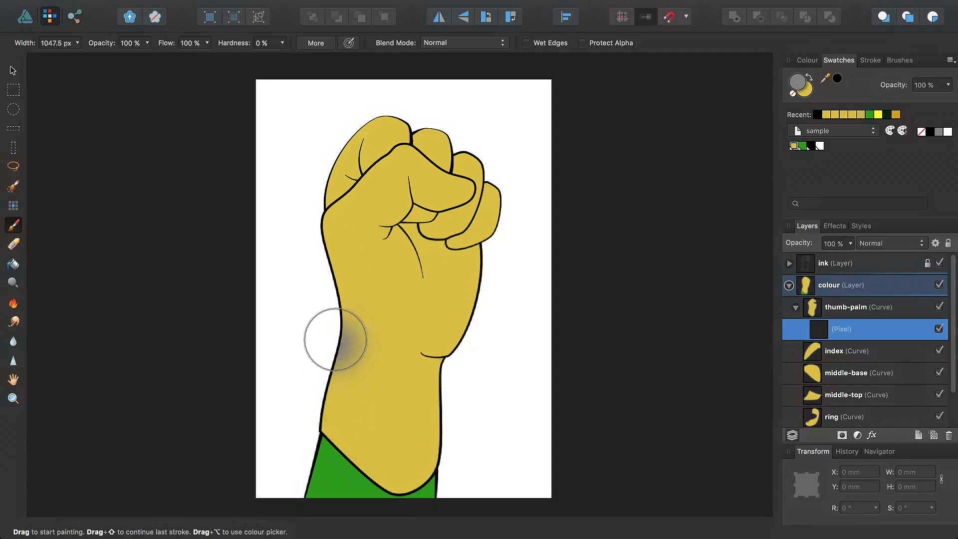
{"action": "left_click_drag", "start_coordinate": [334, 340], "coordinate": [321, 398]}
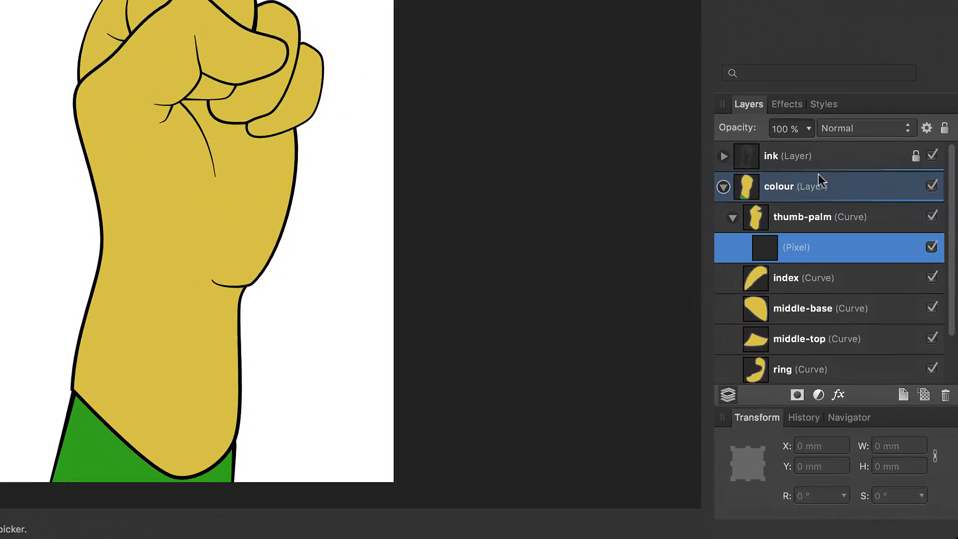
Set the painted pixel layer to Screen blending at 75% opacity
{"action": "left_click", "coordinate": [867, 128]}
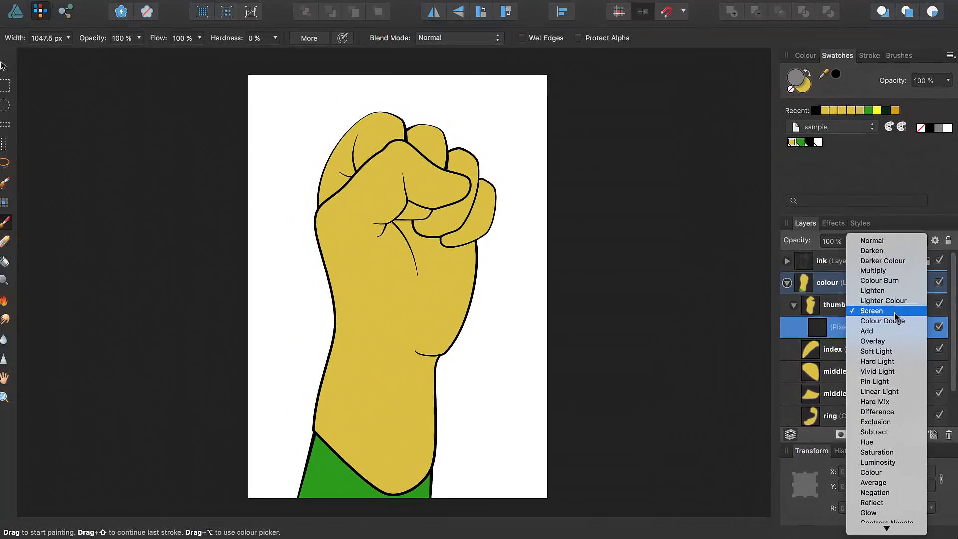
{"action": "left_click", "coordinate": [871, 311]}
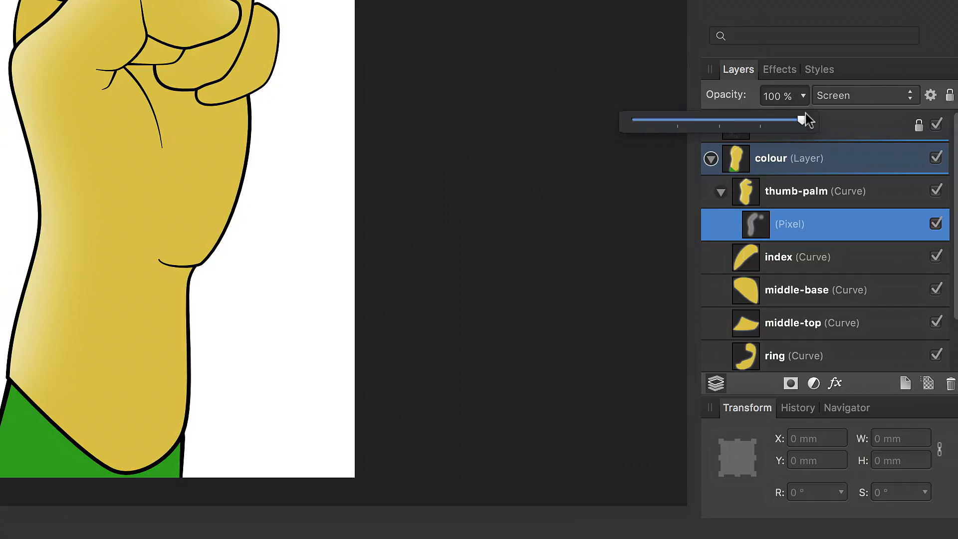
{"action": "left_click_drag", "start_coordinate": [805, 120], "coordinate": [773, 121]}
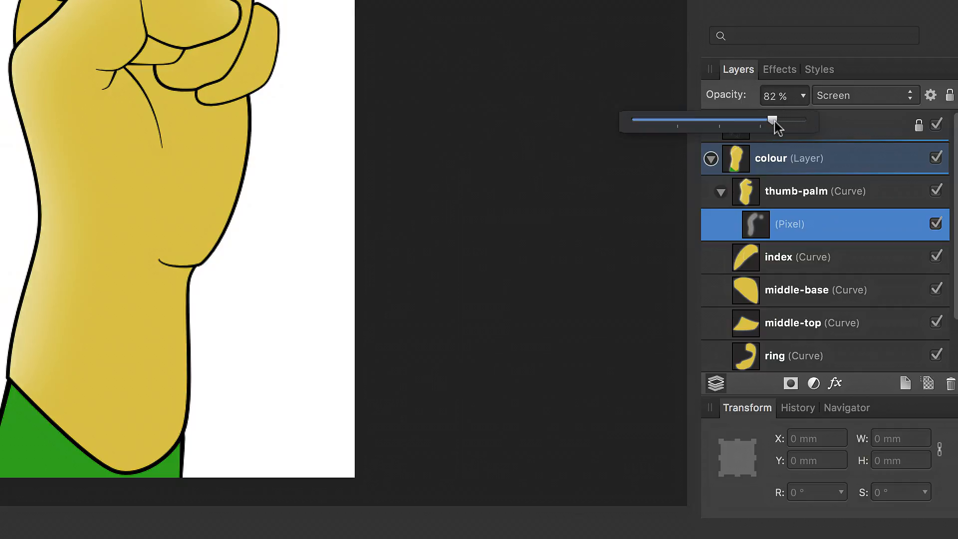
{"action": "left_click_drag", "start_coordinate": [774, 120], "coordinate": [761, 120]}
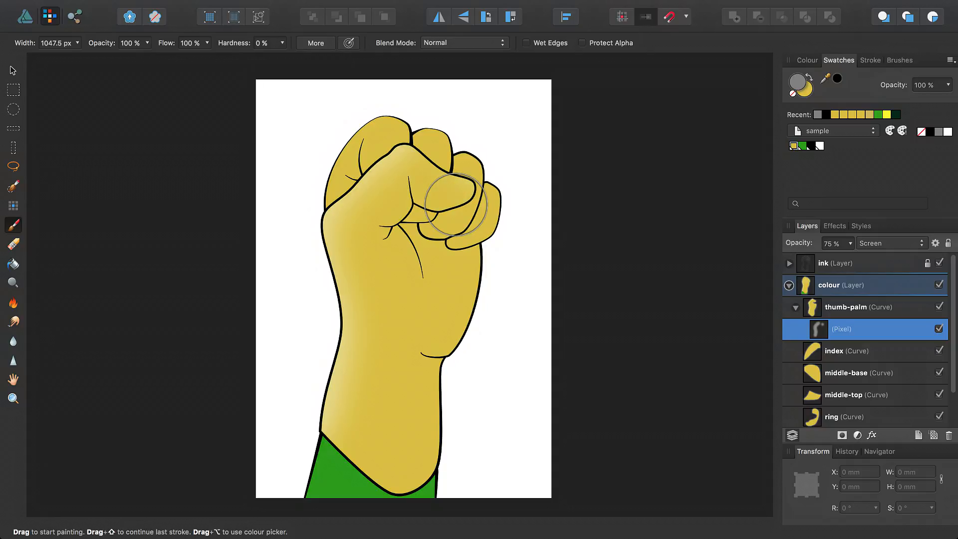
{"action": "mouse_move", "coordinate": [757, 359]}
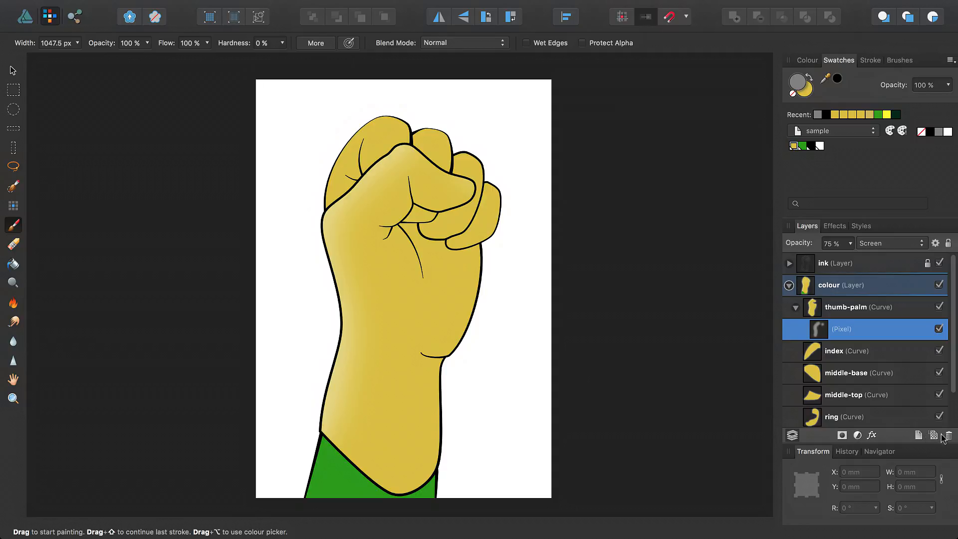
Add a second pixel layer set to Multiply and shrink the brush for shadows
{"action": "left_click", "coordinate": [933, 435]}
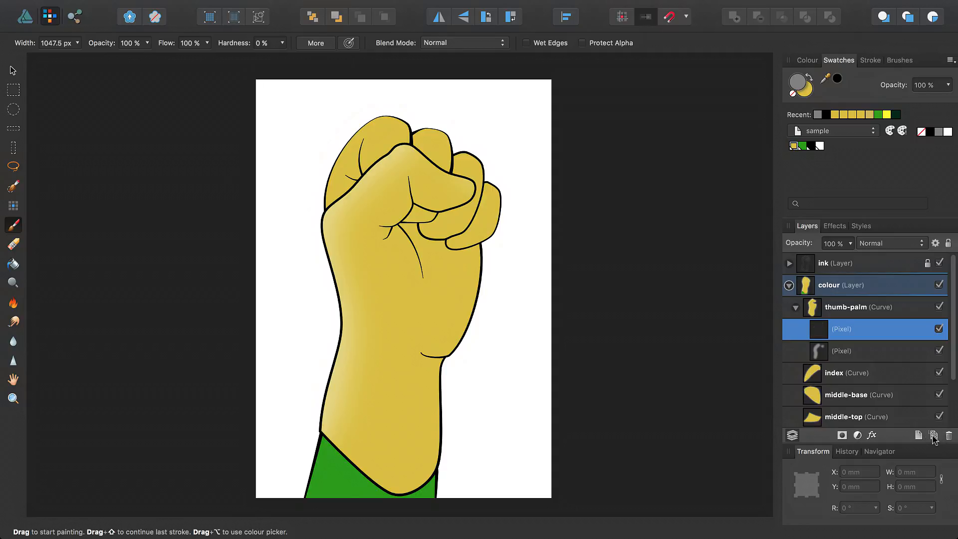
{"action": "mouse_move", "coordinate": [878, 355]}
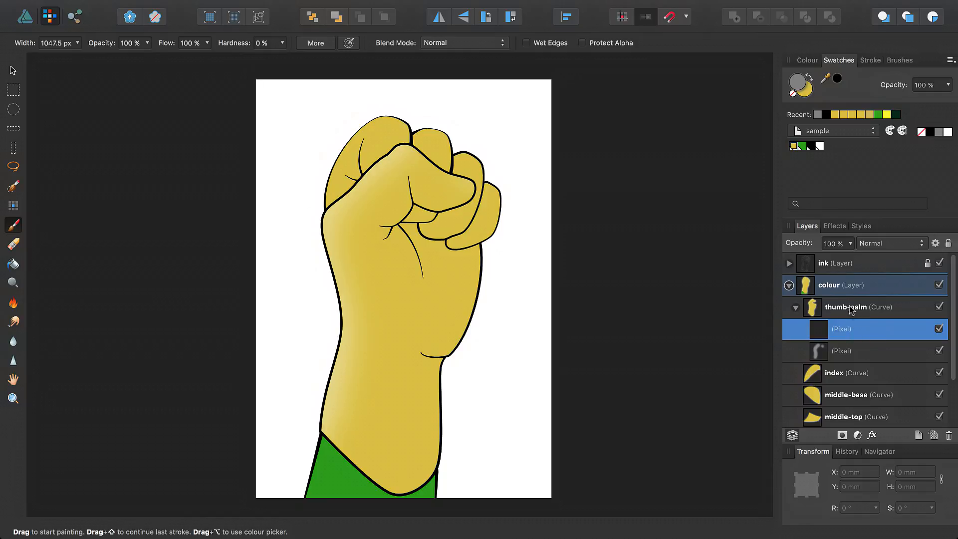
{"action": "mouse_move", "coordinate": [867, 313]}
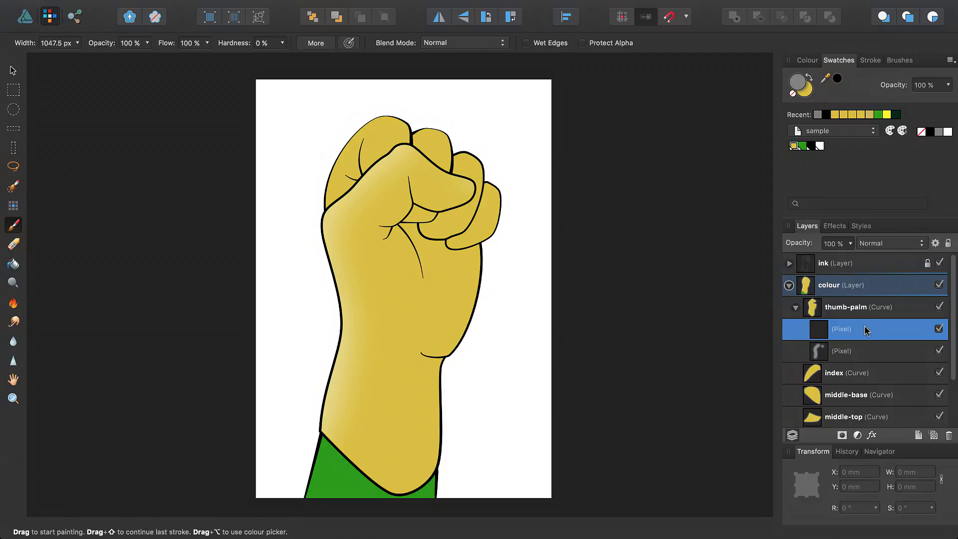
{"action": "mouse_move", "coordinate": [885, 250]}
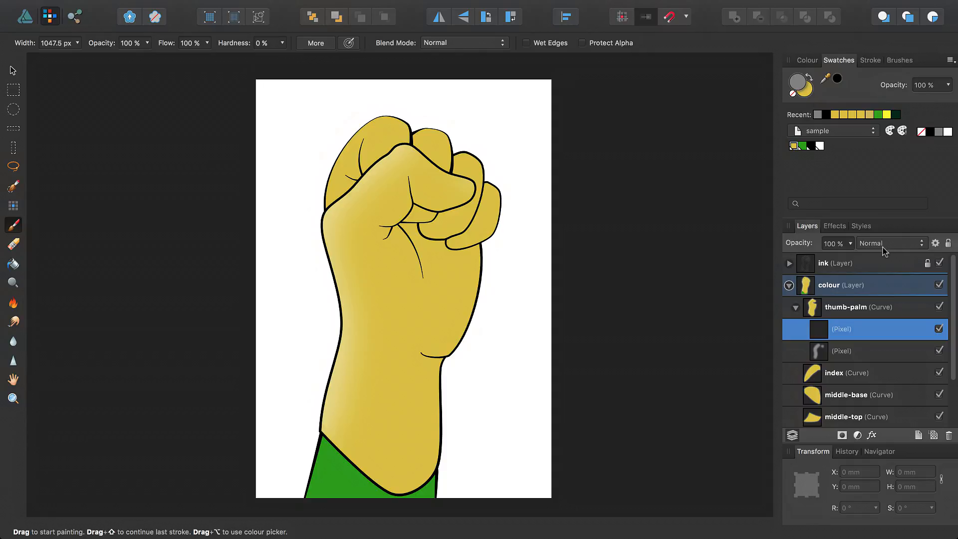
{"action": "left_click", "coordinate": [891, 243]}
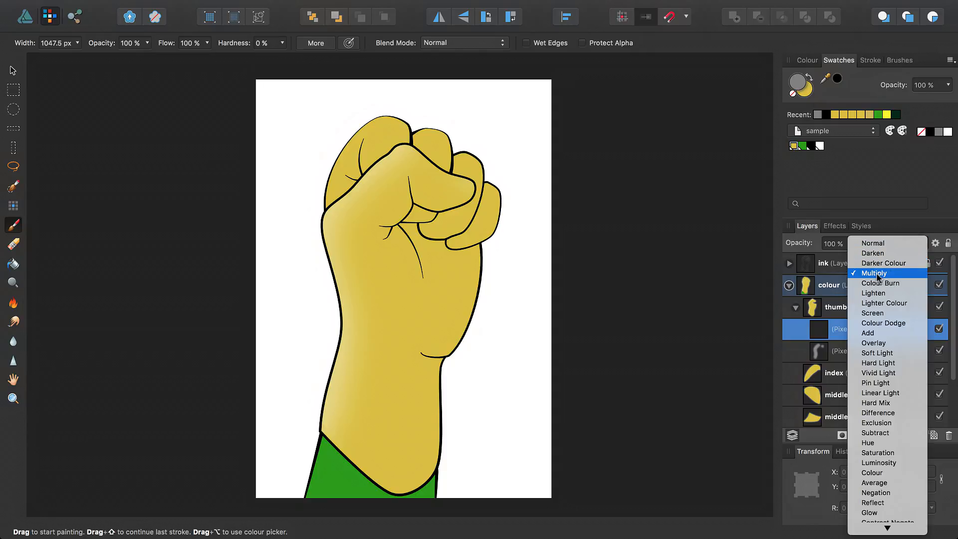
{"action": "left_click", "coordinate": [874, 273]}
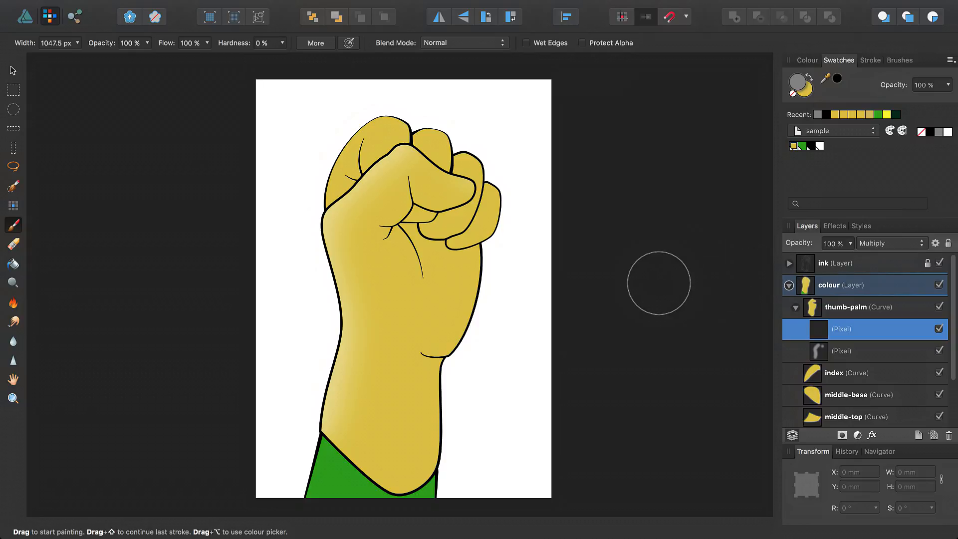
{"action": "key", "text": "["}
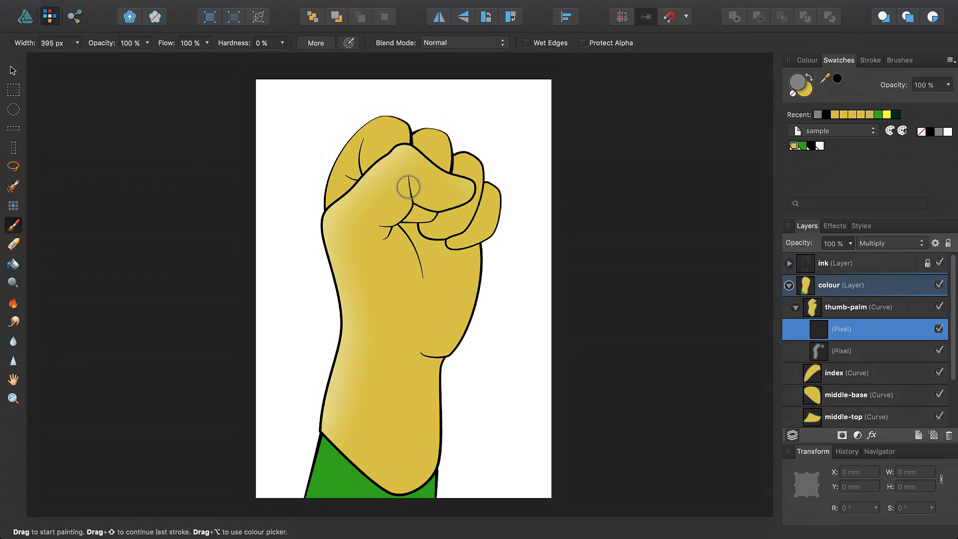
Paint a dark shadow under the index finger where it curls over the thumb
{"action": "left_click_drag", "start_coordinate": [406, 187], "coordinate": [474, 210]}
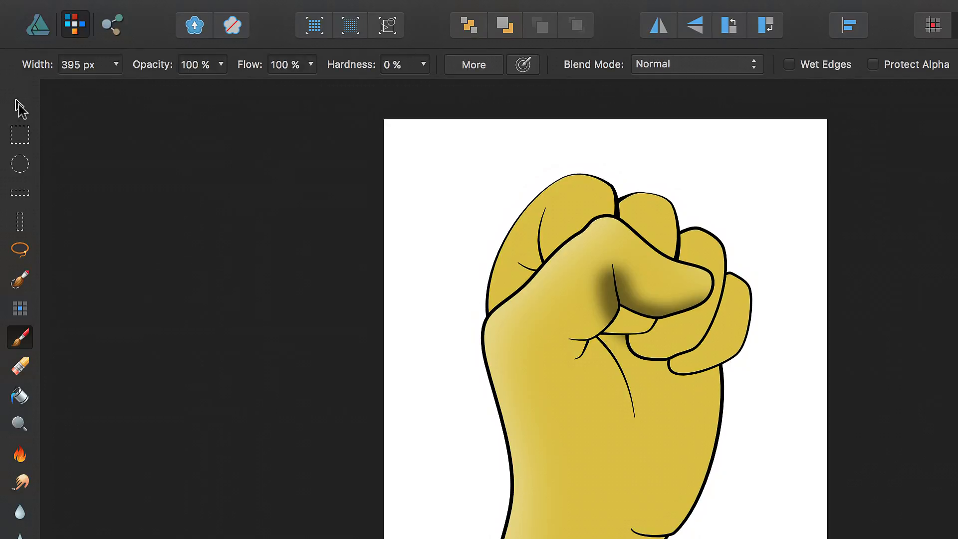
{"action": "left_click", "coordinate": [19, 105]}
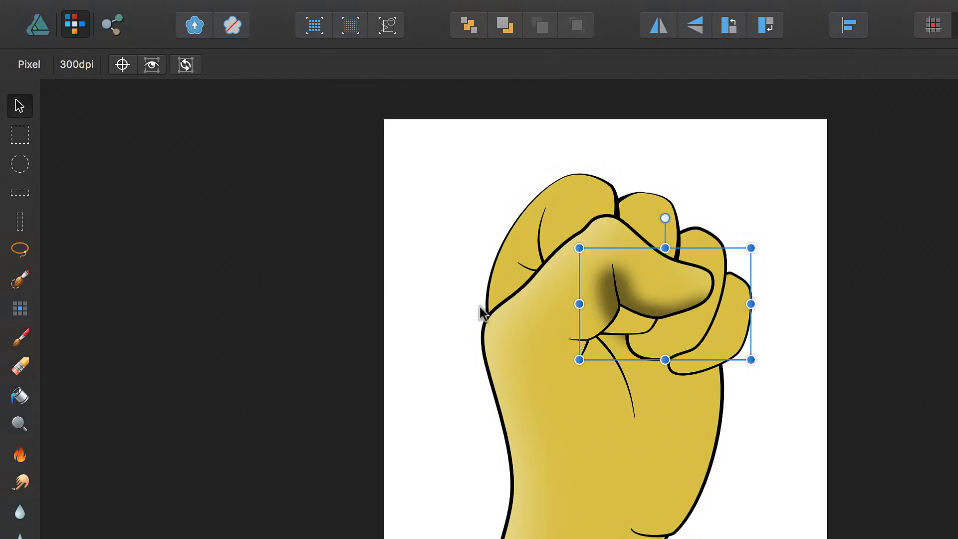
{"action": "mouse_move", "coordinate": [654, 335]}
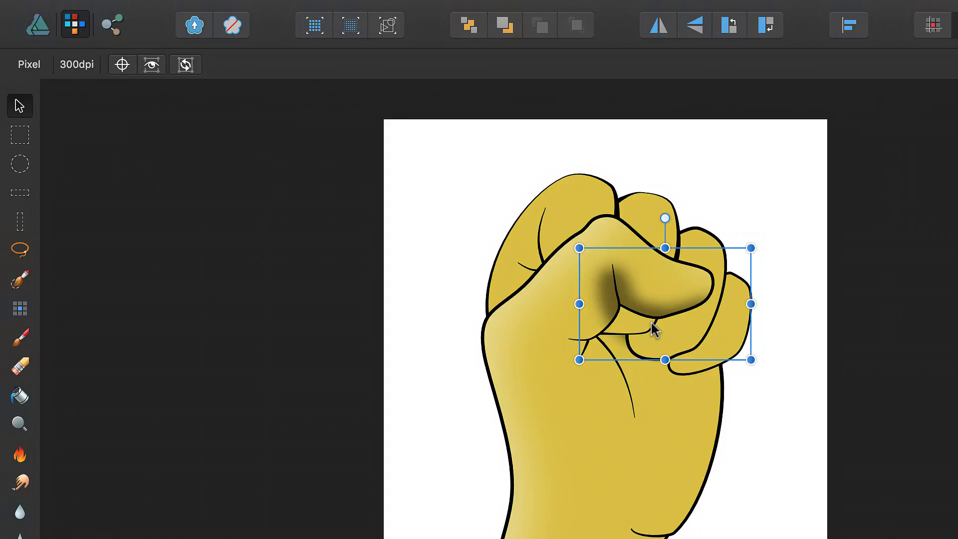
Nudge the index finger shadow slightly down and left
{"action": "left_click_drag", "start_coordinate": [653, 330], "coordinate": [652, 322]}
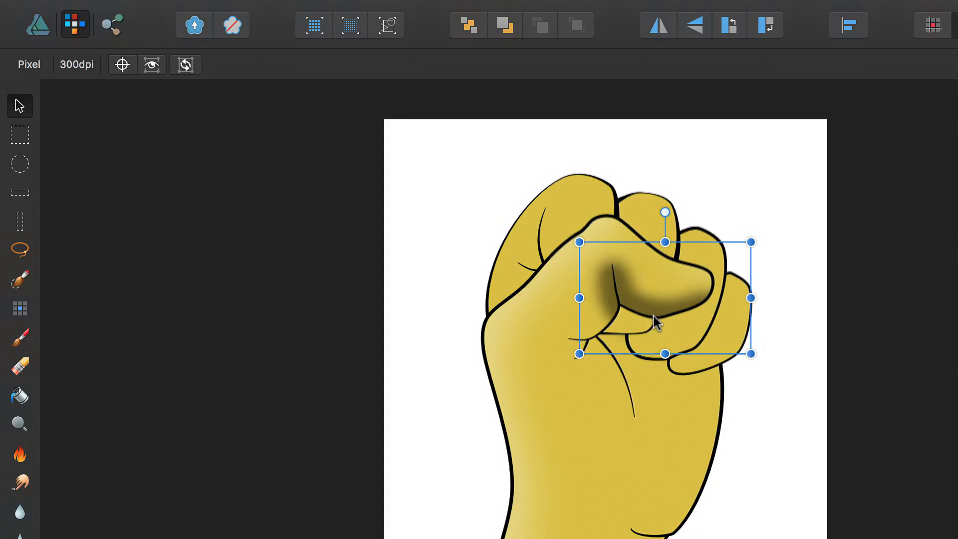
{"action": "left_click_drag", "start_coordinate": [653, 297], "coordinate": [653, 331]}
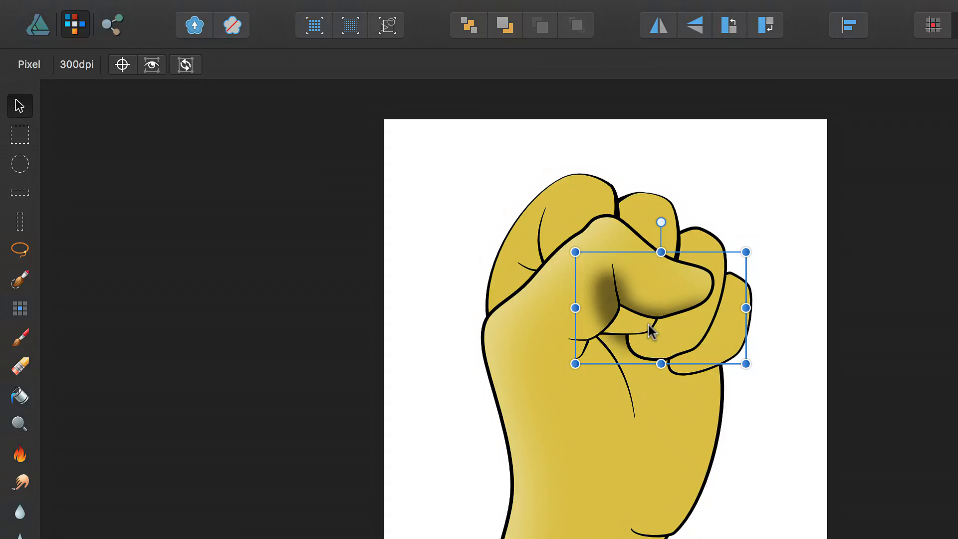
{"action": "mouse_move", "coordinate": [47, 354]}
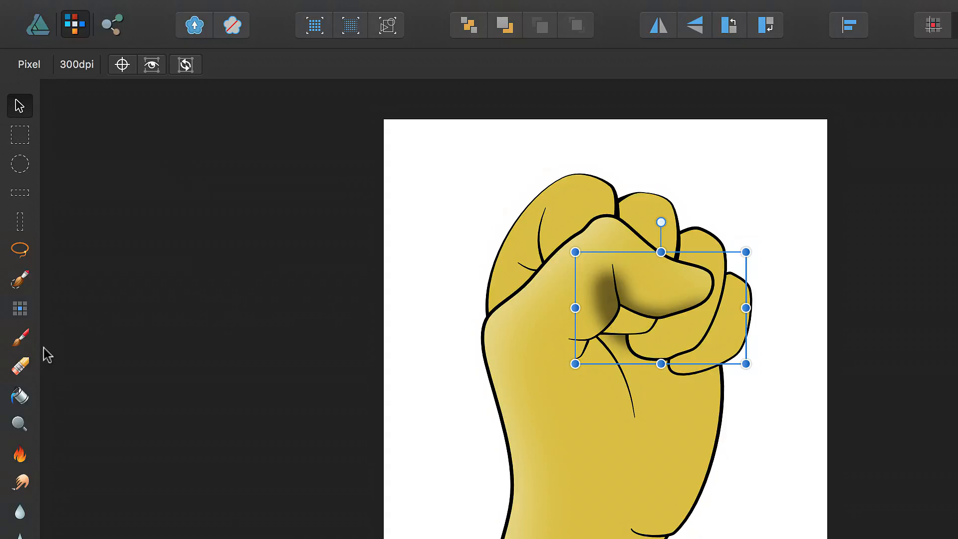
{"action": "mouse_move", "coordinate": [15, 368]}
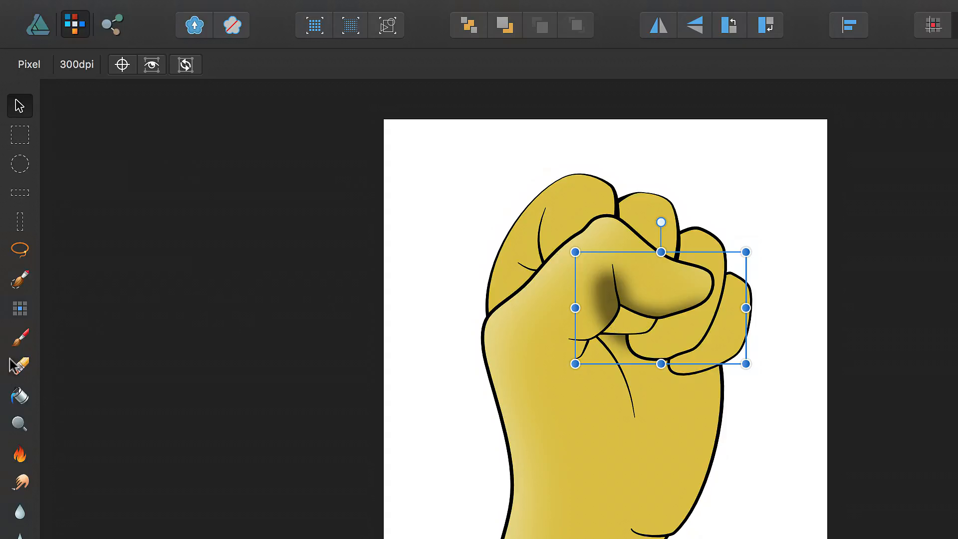
Erase excess shadow along the index finger outline with a 100% hardness eraser
{"action": "left_click", "coordinate": [19, 366]}
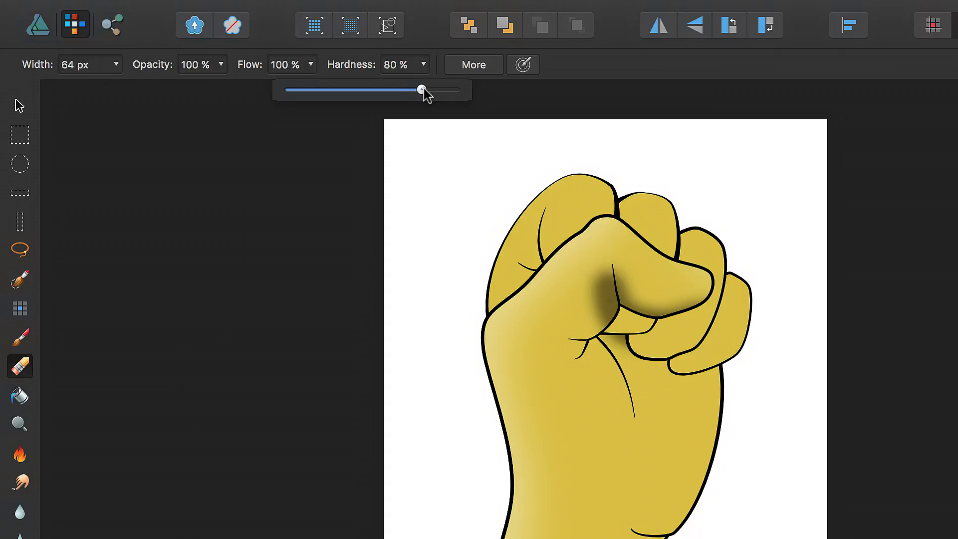
{"action": "left_click_drag", "start_coordinate": [421, 89], "coordinate": [455, 90]}
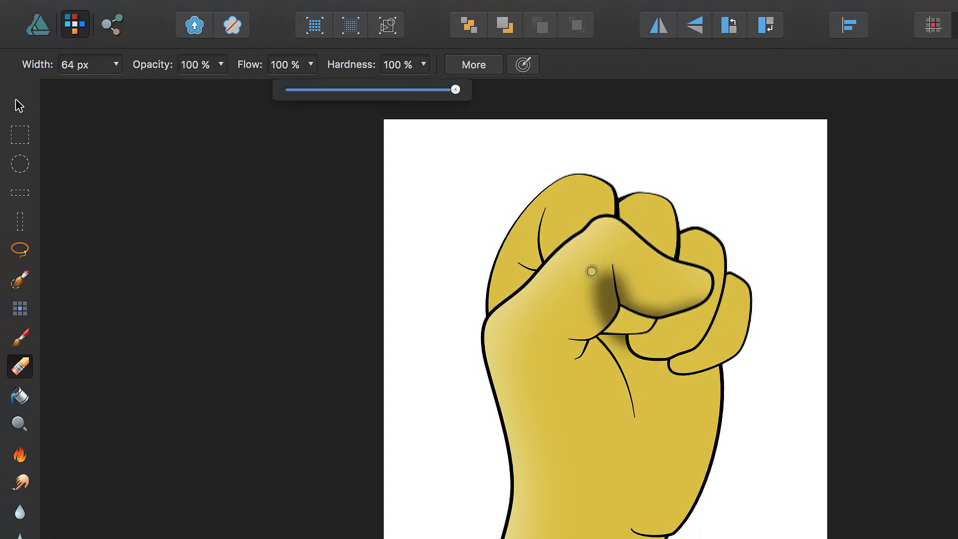
{"action": "left_click_drag", "start_coordinate": [591, 272], "coordinate": [582, 270]}
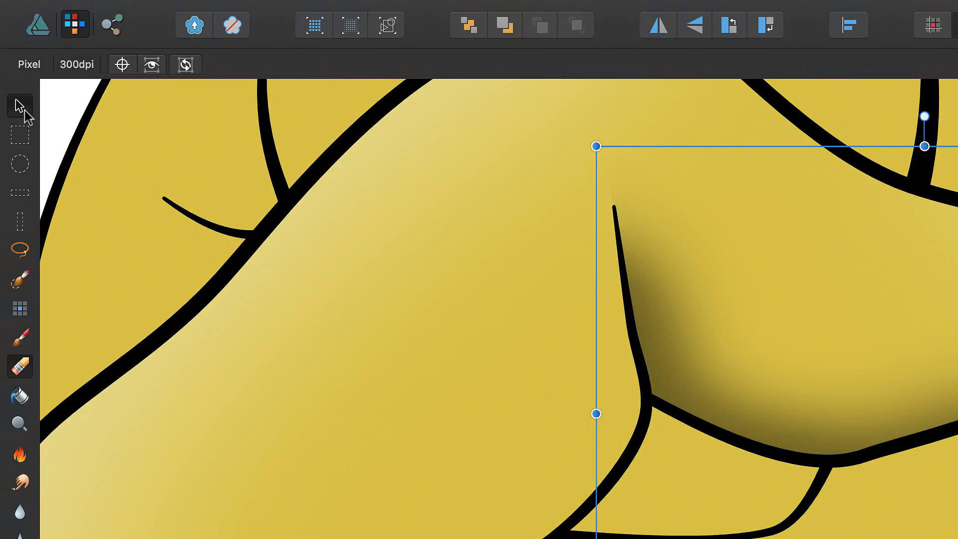
{"action": "mouse_move", "coordinate": [633, 211]}
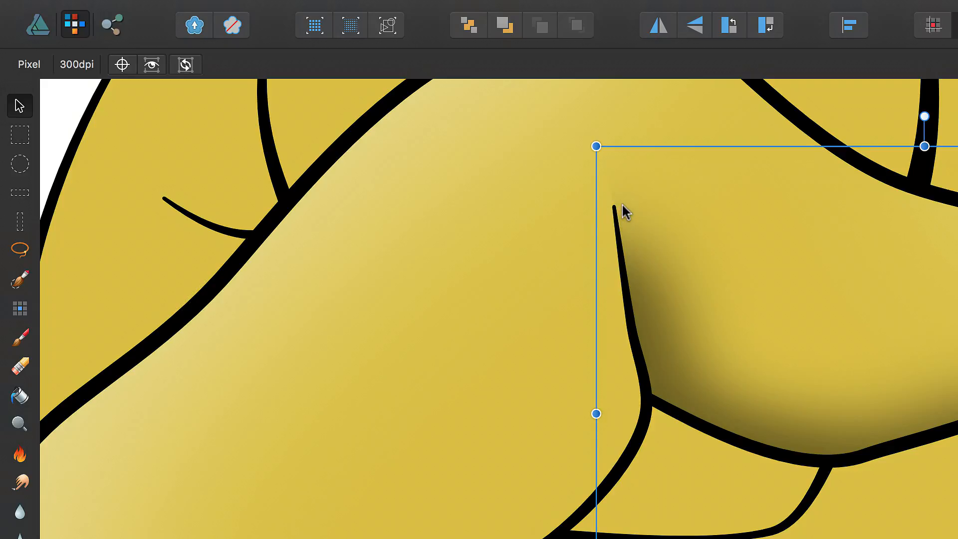
{"action": "left_click", "coordinate": [19, 366]}
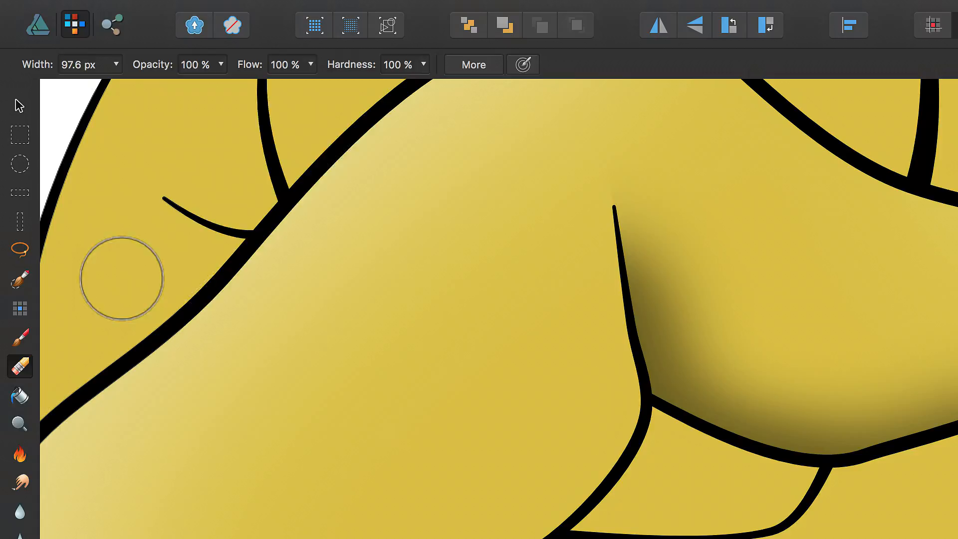
{"action": "left_click", "coordinate": [421, 65]}
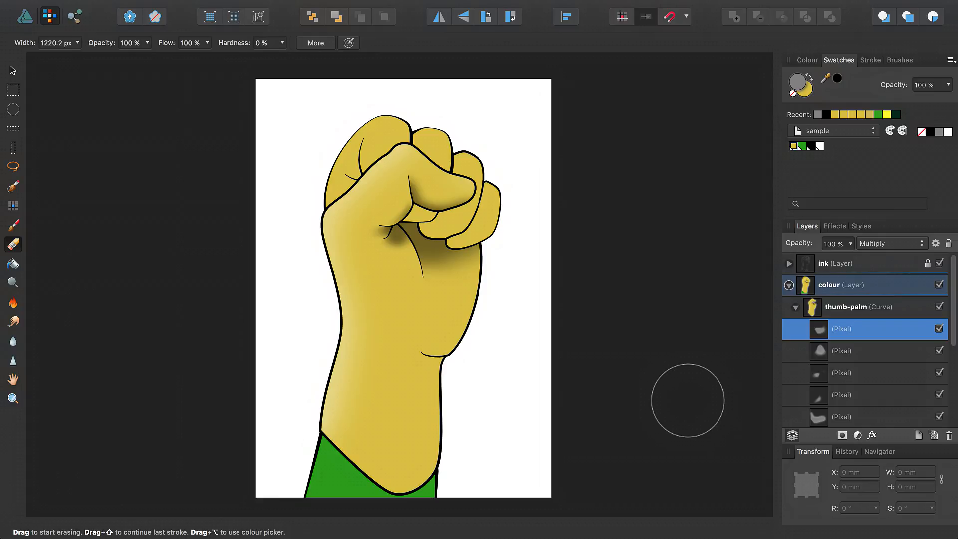
{"action": "mouse_move", "coordinate": [856, 338]}
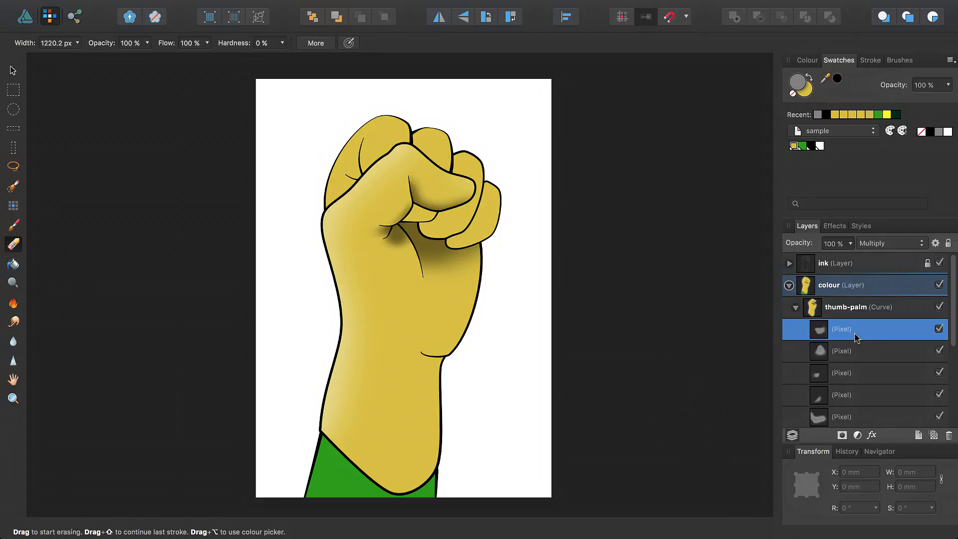
{"action": "mouse_move", "coordinate": [871, 338]}
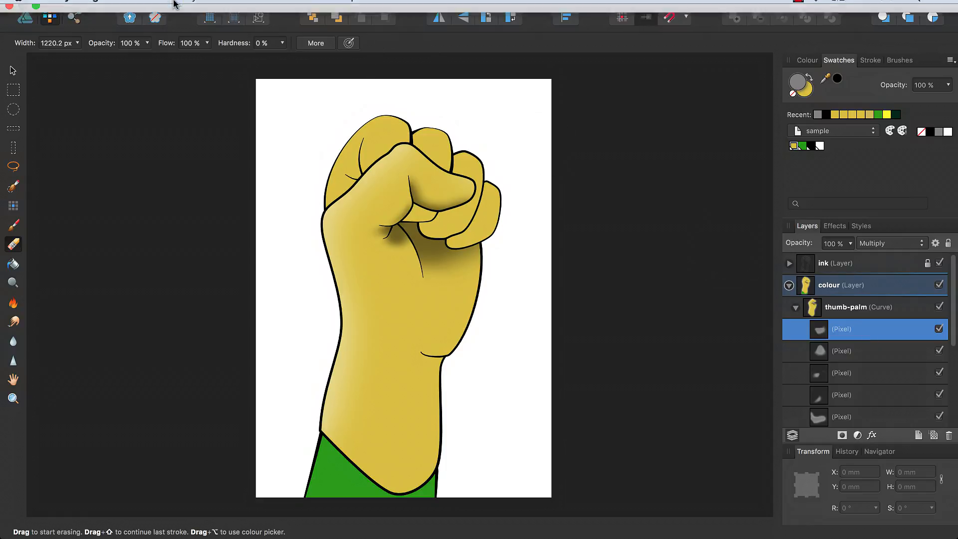
Duplicate the shadow pixel layer via Layer > Duplicate
{"action": "left_click", "coordinate": [160, 7]}
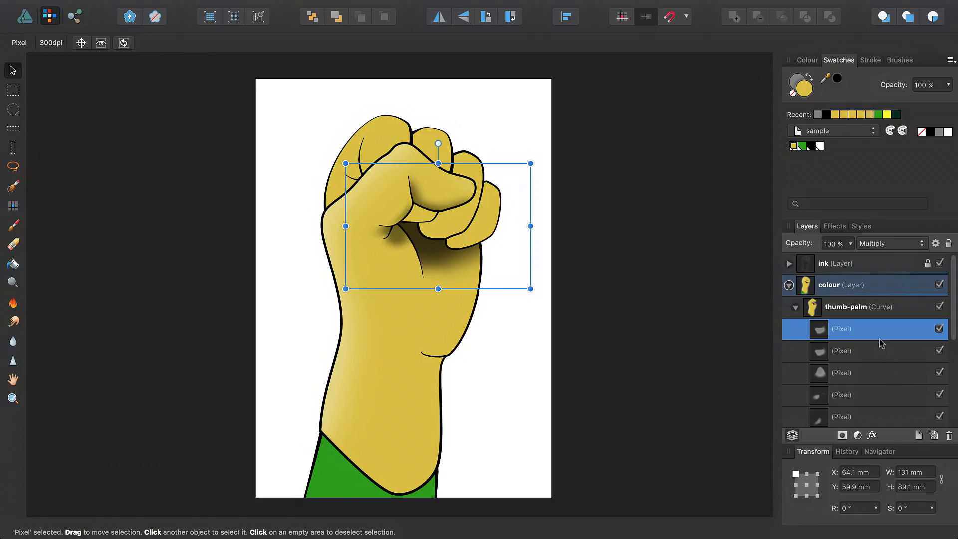
{"action": "mouse_move", "coordinate": [865, 250]}
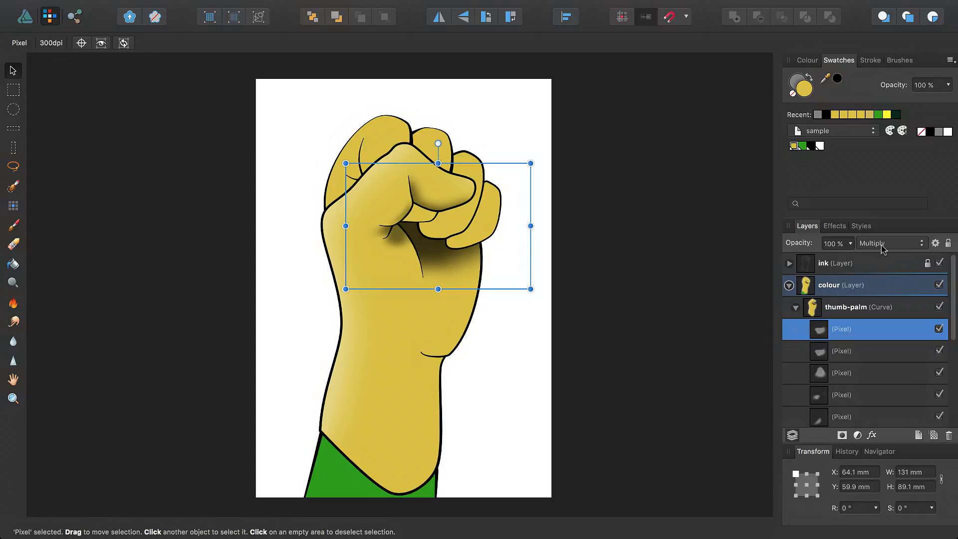
{"action": "mouse_move", "coordinate": [15, 246]}
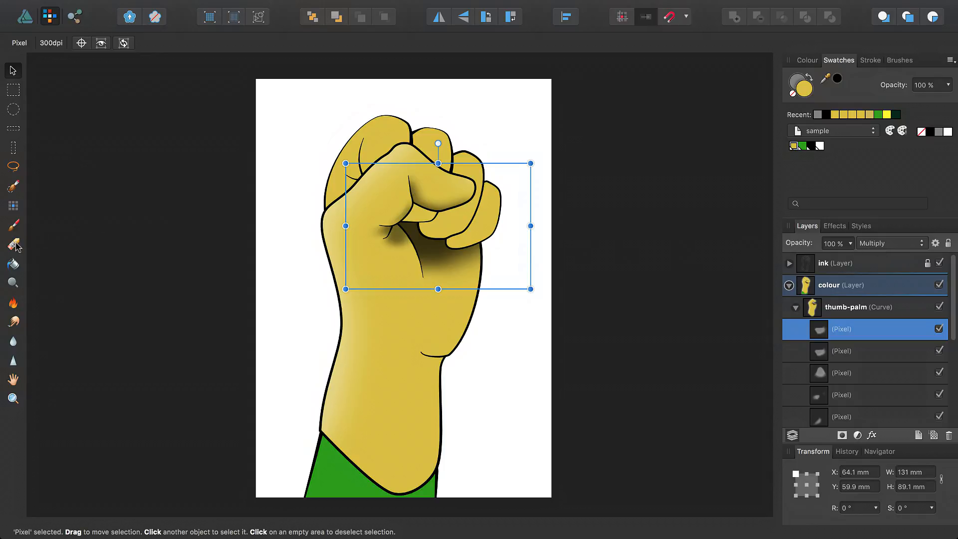
Erase the duplicated shadow's extra darkness on the palm below the index finger
{"action": "left_click", "coordinate": [12, 244]}
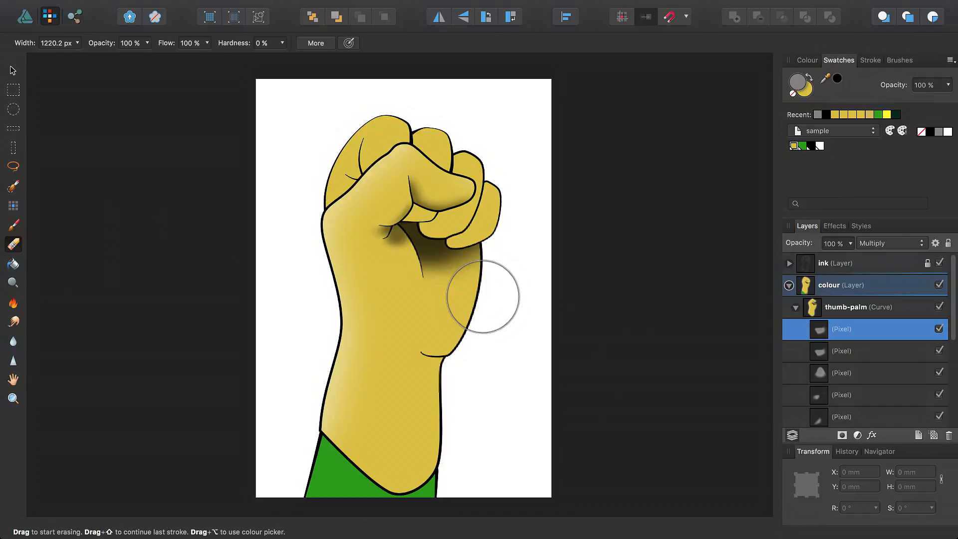
{"action": "left_click_drag", "start_coordinate": [484, 296], "coordinate": [468, 274]}
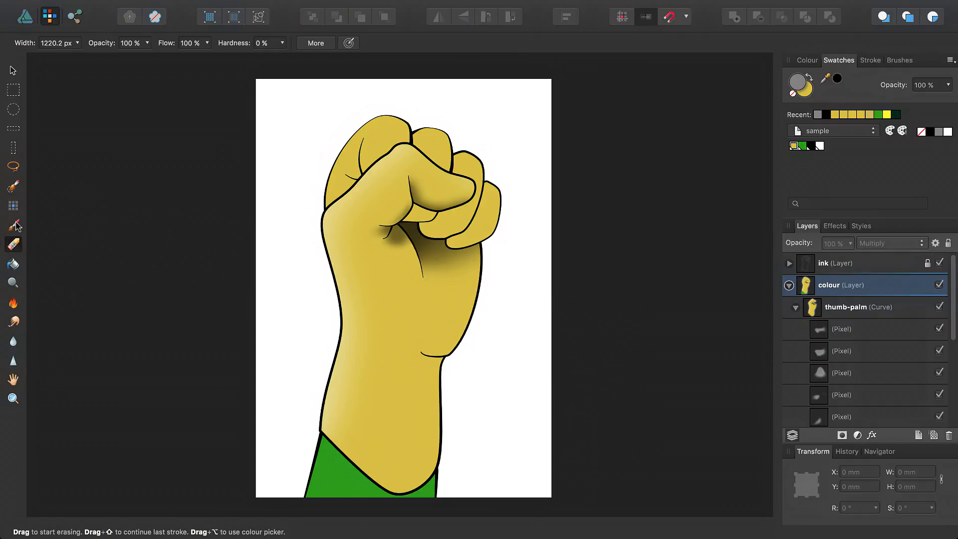
Paint a grey highlight over the thumb top, set it to Screen, and nest it in thumb-palm
{"action": "left_click", "coordinate": [13, 225]}
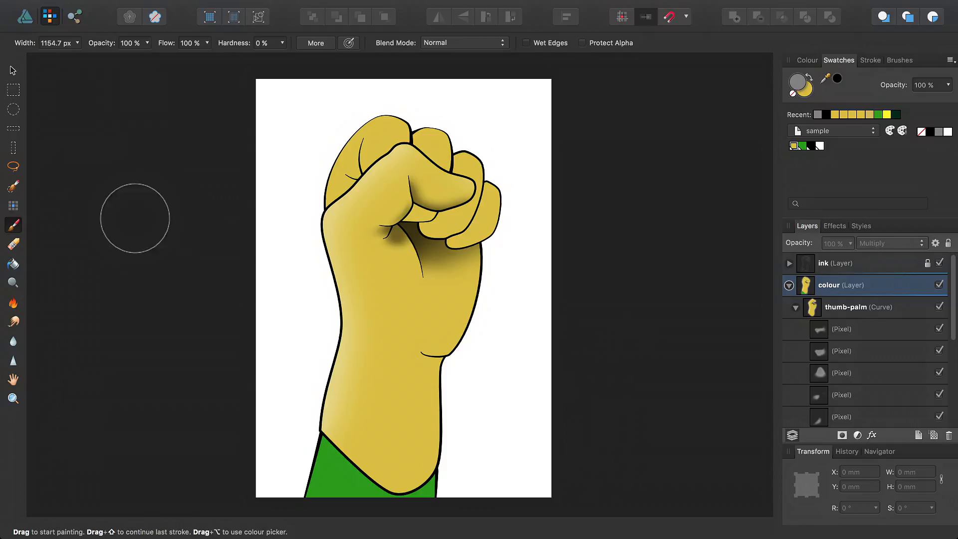
{"action": "mouse_move", "coordinate": [304, 194]}
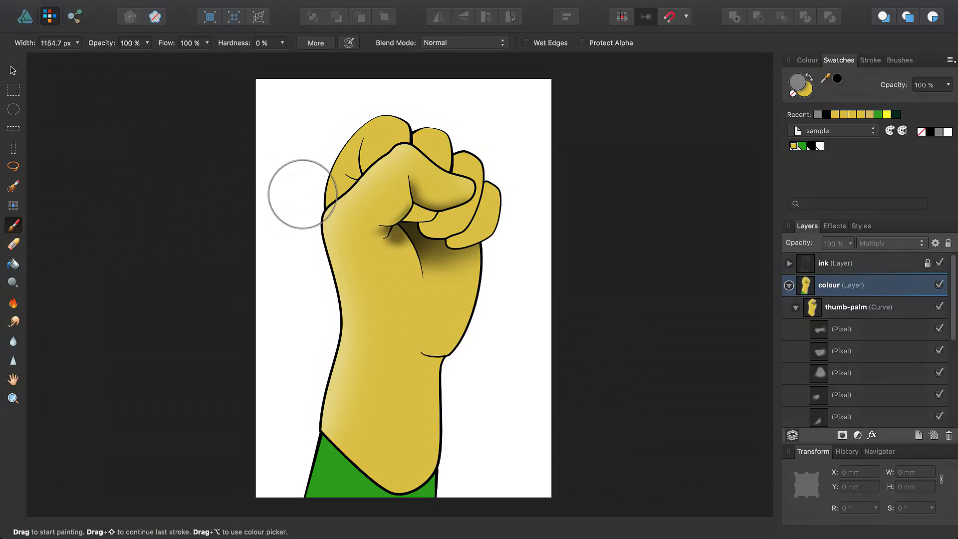
{"action": "left_click_drag", "start_coordinate": [299, 194], "coordinate": [351, 131]}
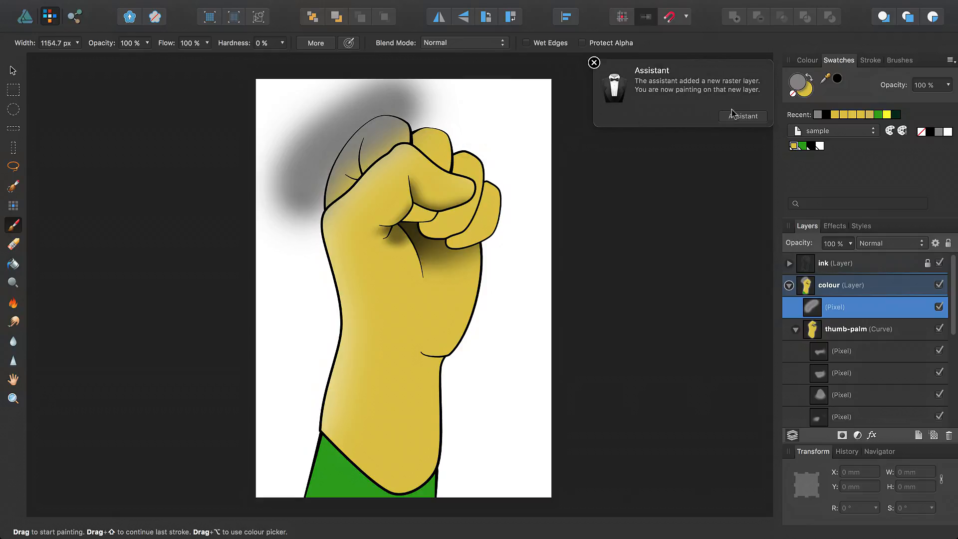
{"action": "mouse_move", "coordinate": [667, 113]}
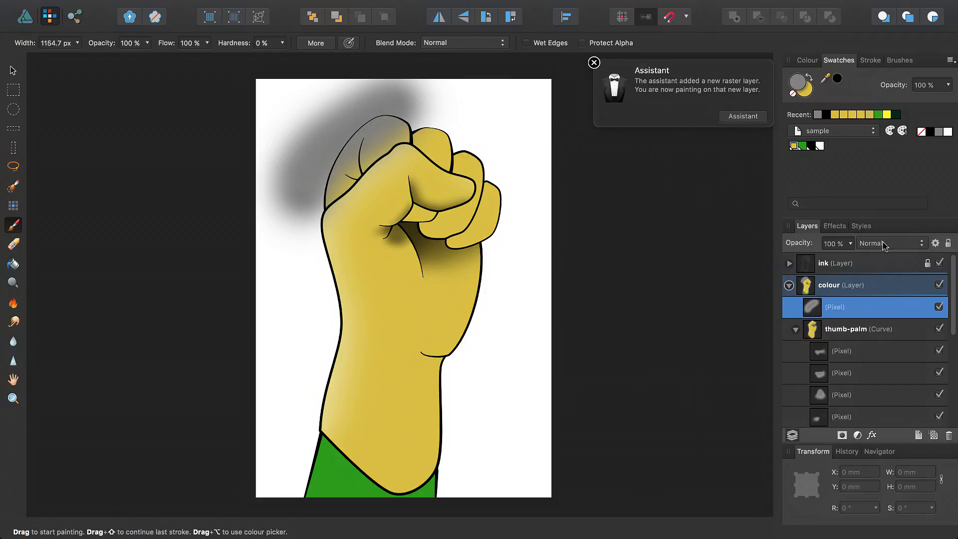
{"action": "left_click", "coordinate": [889, 243]}
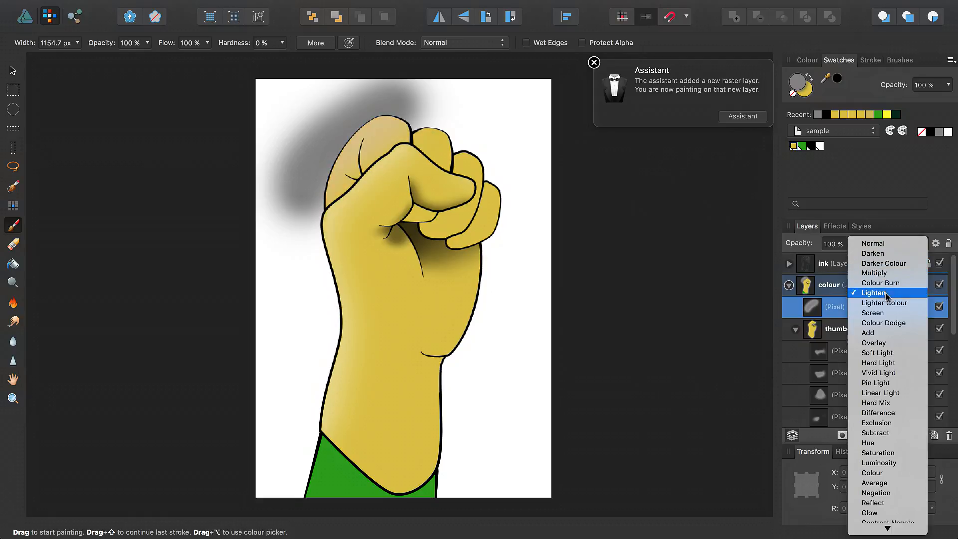
{"action": "left_click", "coordinate": [873, 313]}
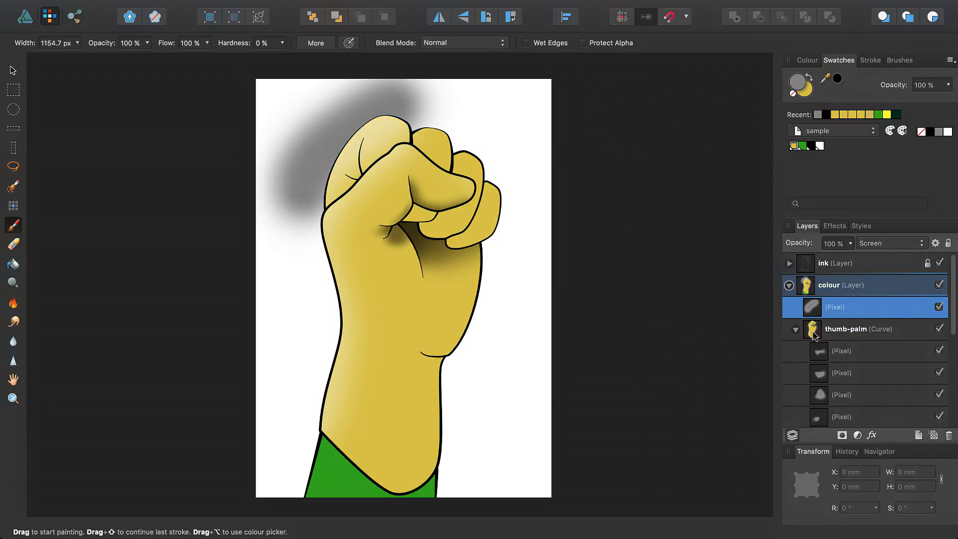
{"action": "left_click", "coordinate": [796, 329]}
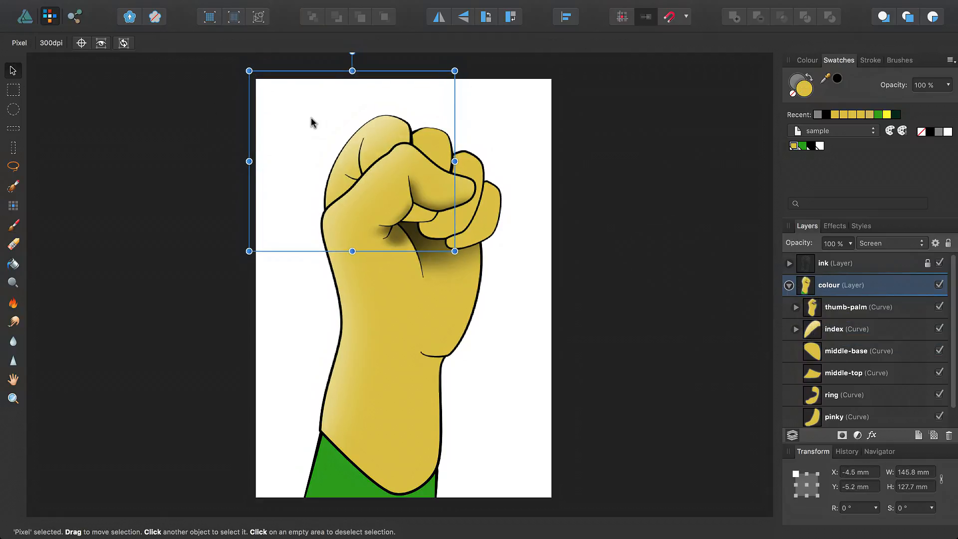
{"action": "left_click", "coordinate": [281, 289]}
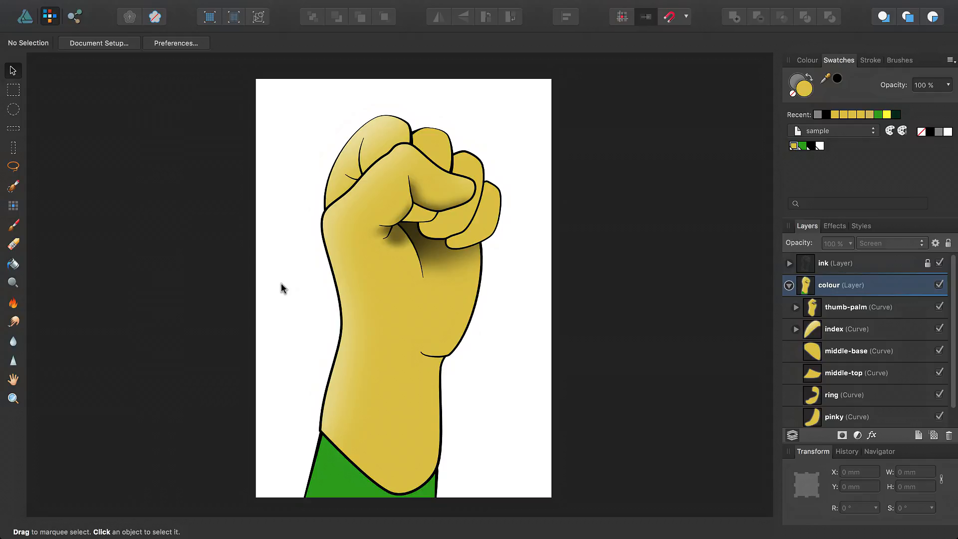
{"action": "mouse_move", "coordinate": [398, 329]}
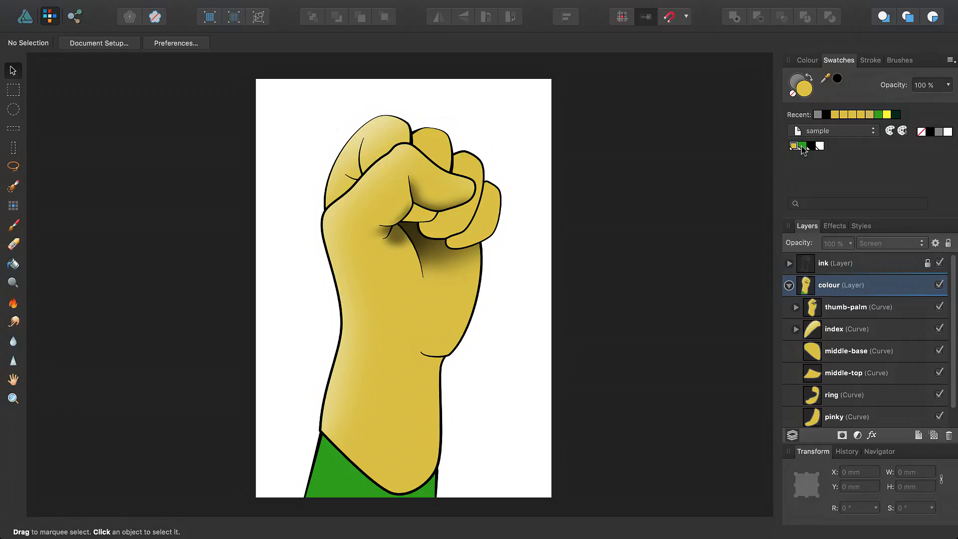
Edit the yellow global skin swatch's fill to magenta, recolouring the fist
{"action": "right_click", "coordinate": [803, 146]}
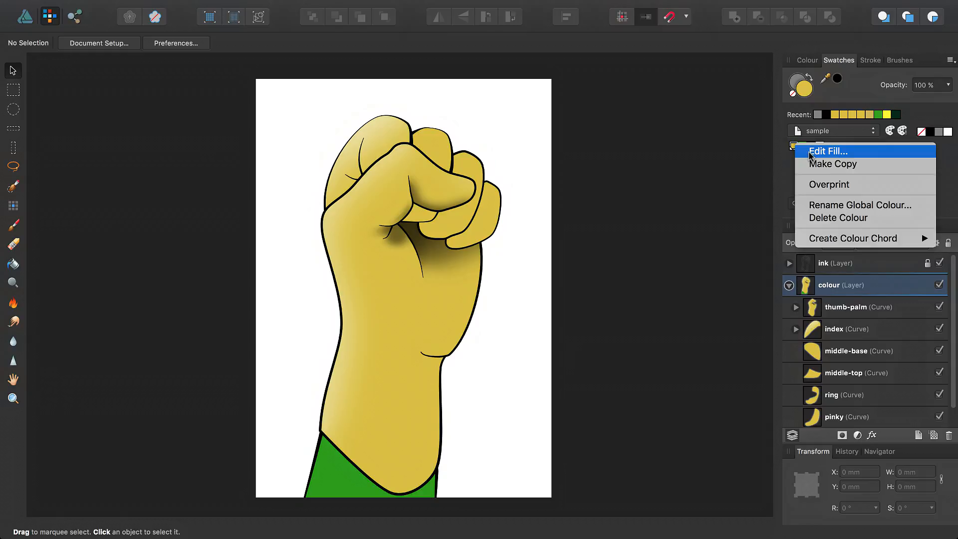
{"action": "left_click", "coordinate": [829, 151]}
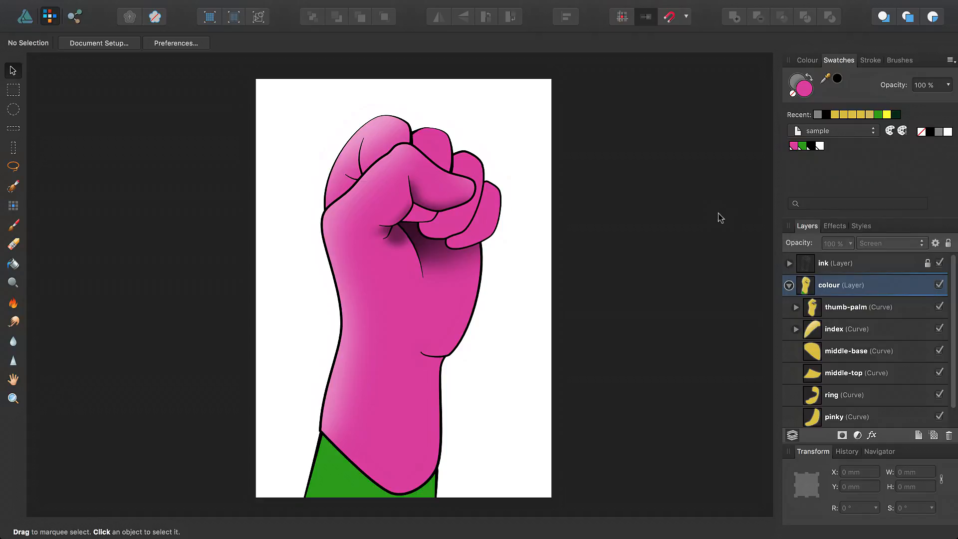
{"action": "mouse_move", "coordinate": [589, 204]}
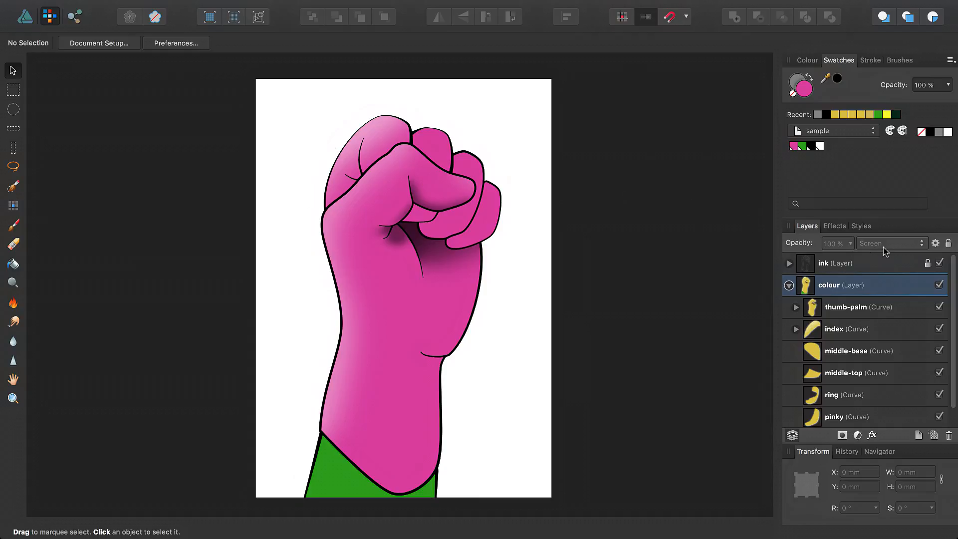
{"action": "mouse_move", "coordinate": [784, 144]}
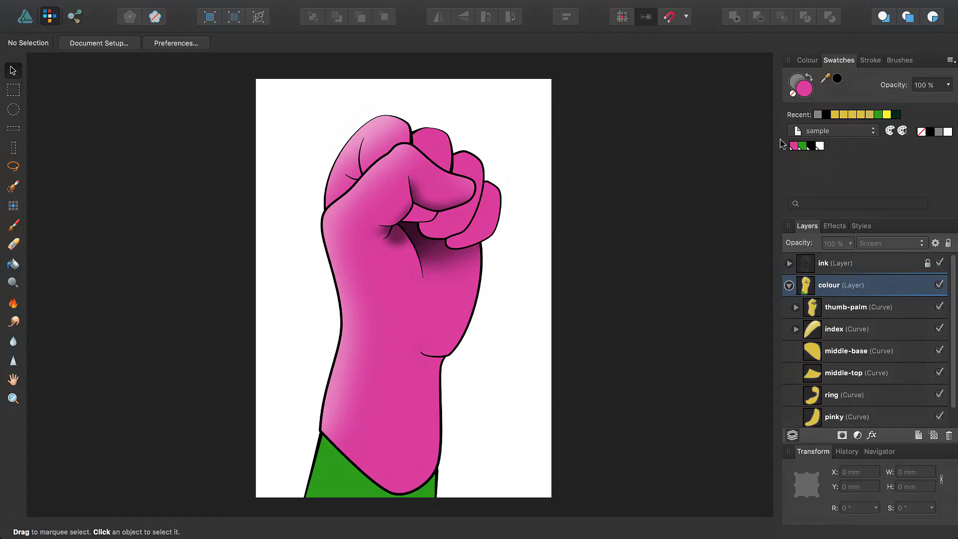
{"action": "left_click", "coordinate": [519, 11]}
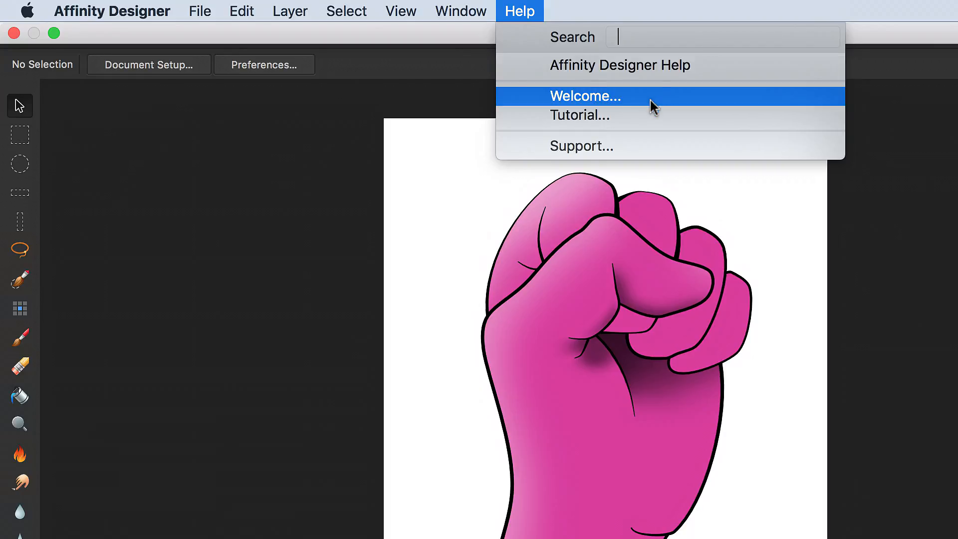
{"action": "mouse_move", "coordinate": [633, 124]}
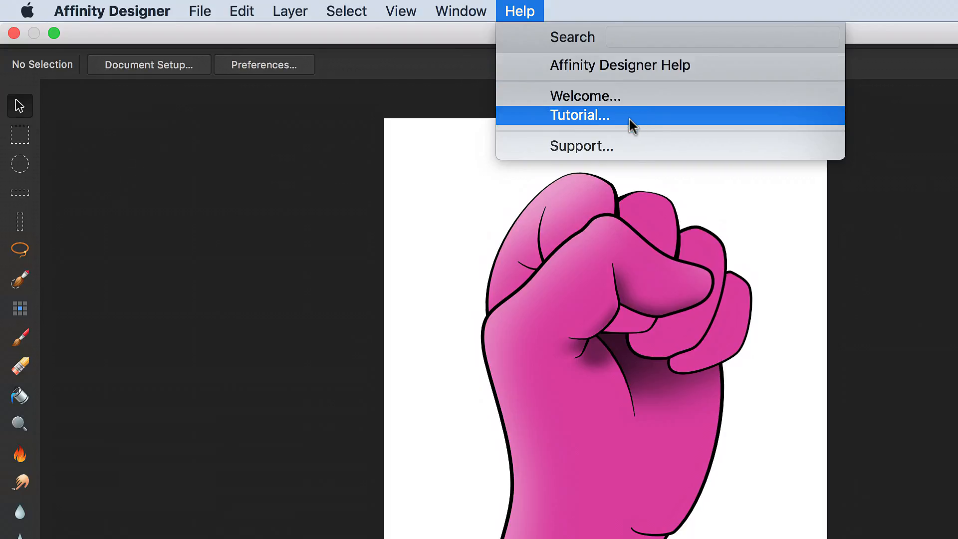